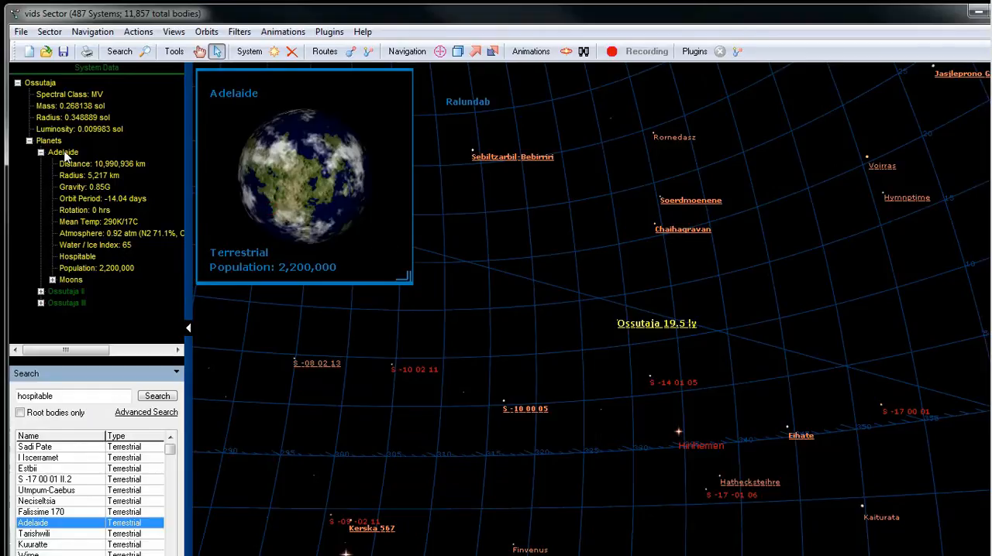
- Select planet Adelaide and choose Edit Surface Map from its context menu
left_click(63, 151)
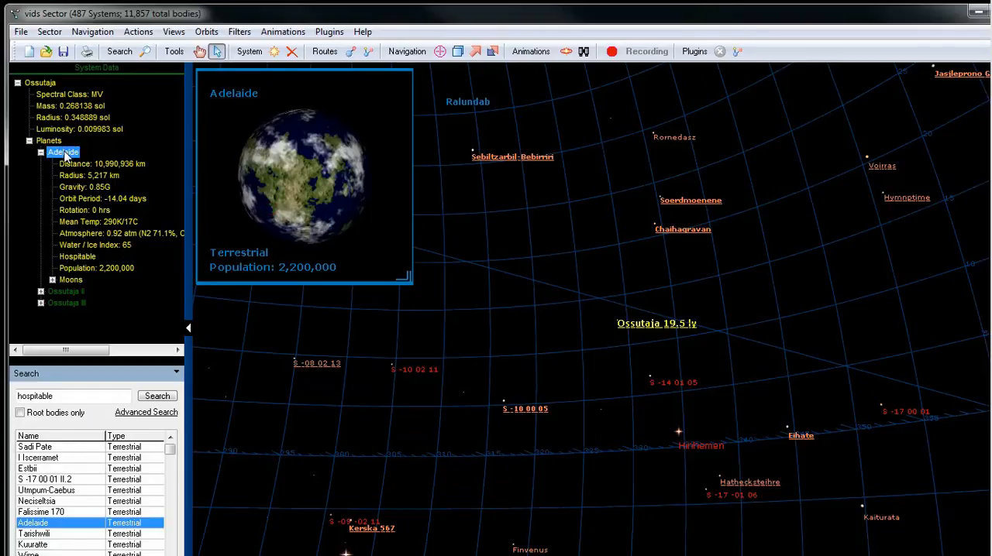
right_click(62, 152)
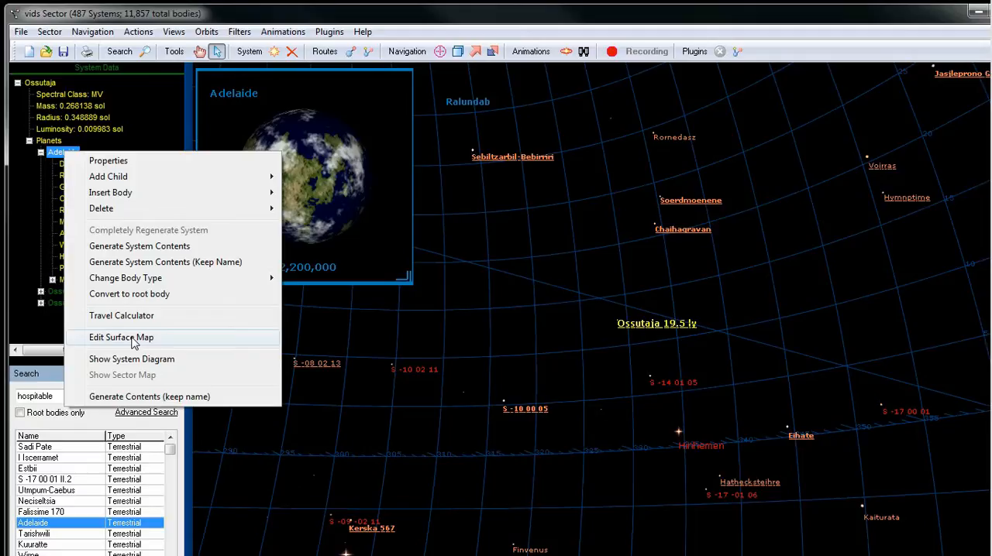
left_click(121, 337)
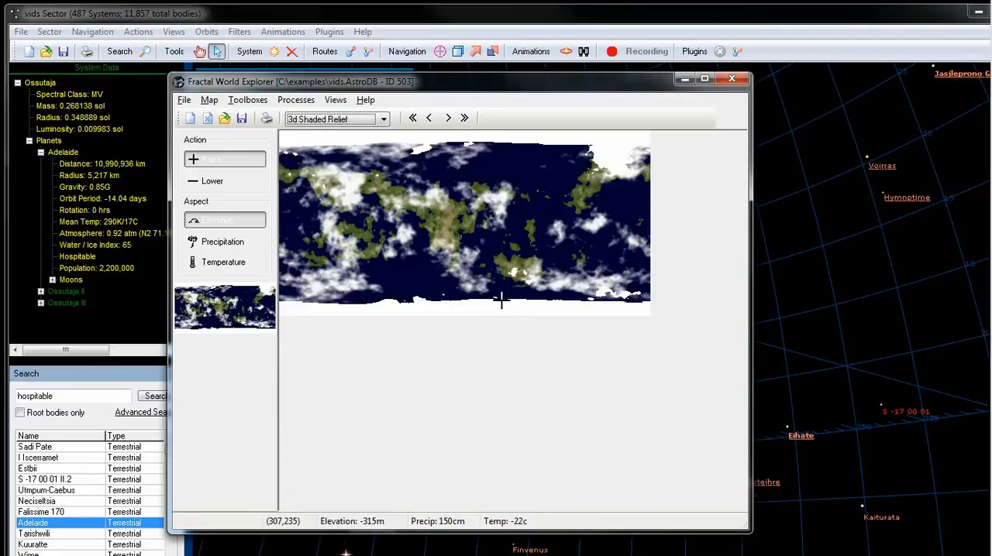
mouse_move(419, 270)
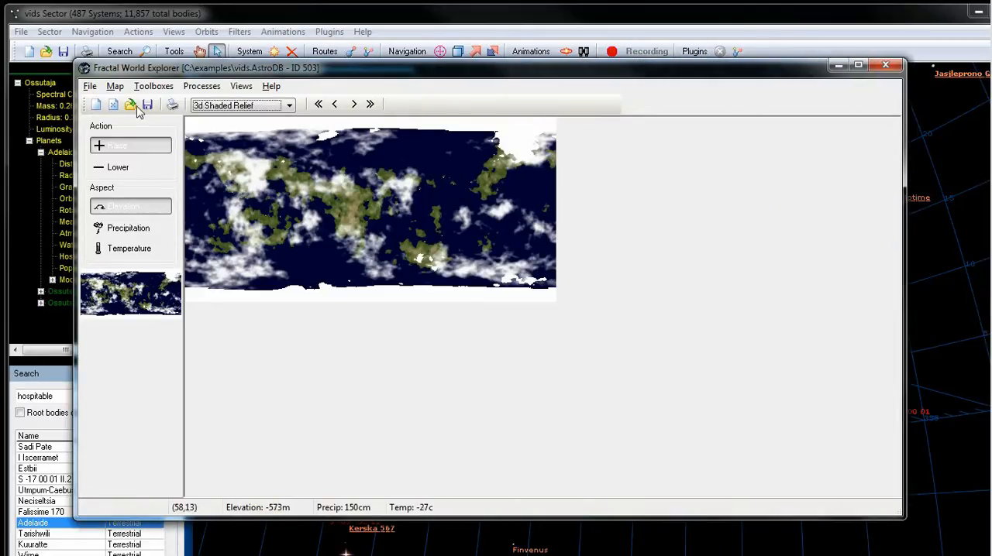
- Clear Adelaide's atmosphere via Map > Clear Atmosphere
left_click(114, 86)
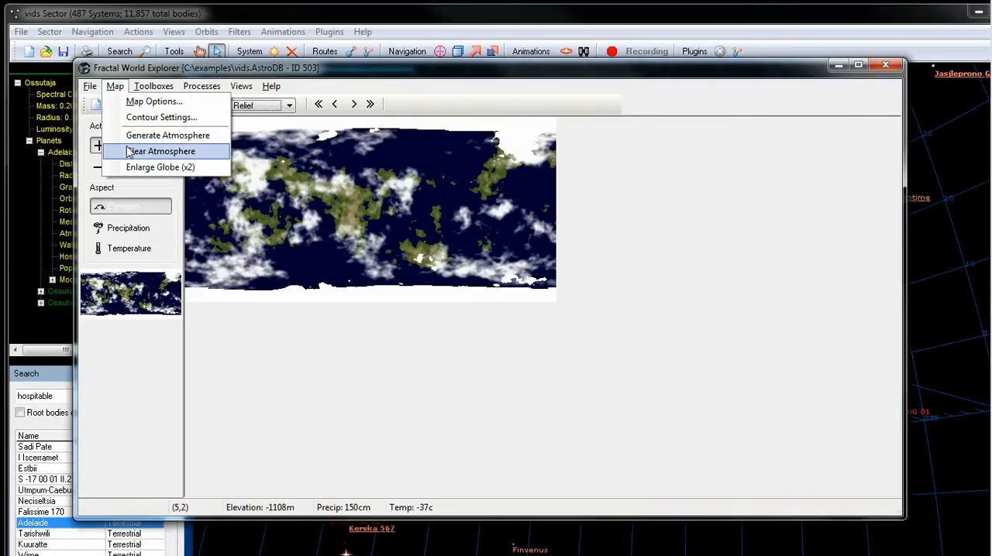
left_click(161, 151)
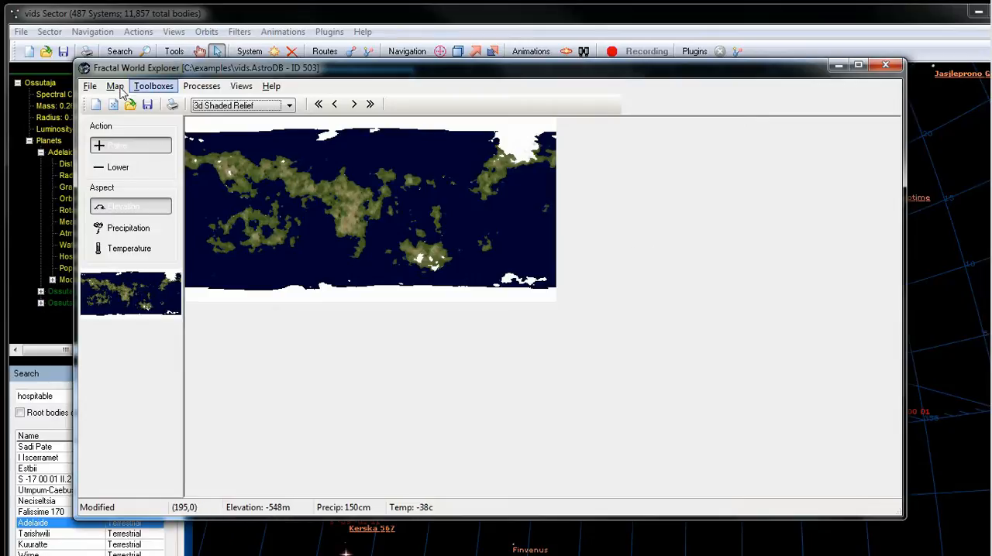
- Enlarge the globe x2 and confirm regenerating the map
left_click(114, 86)
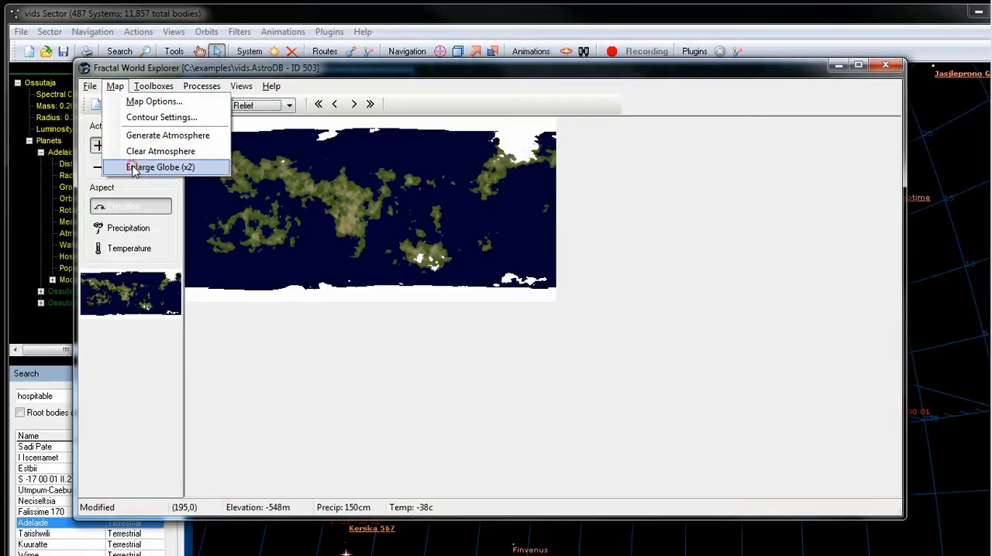
left_click(159, 168)
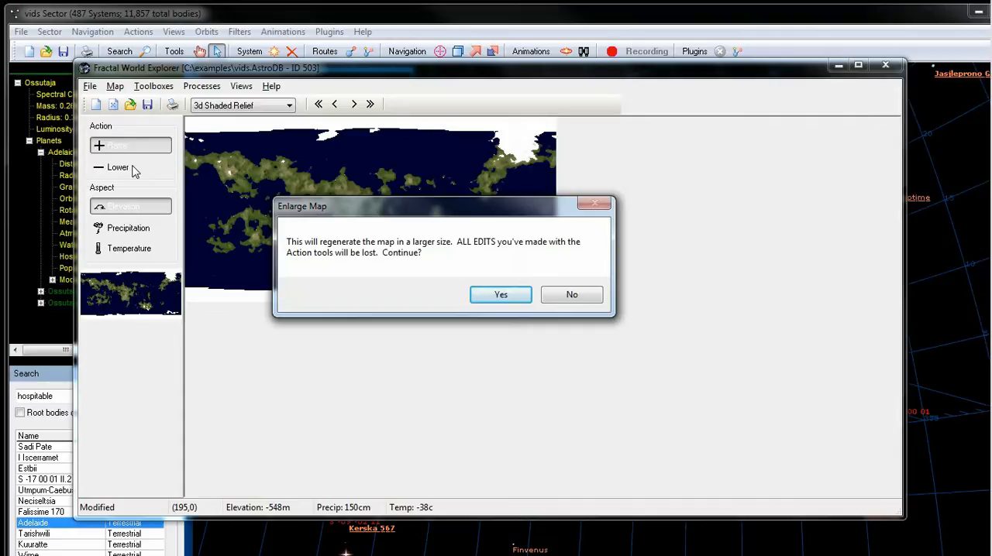
mouse_move(218, 144)
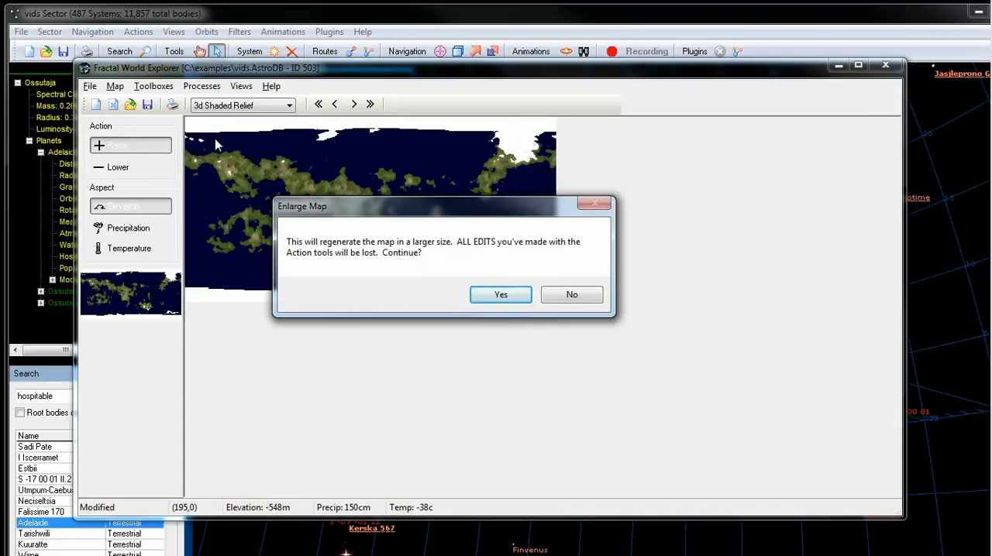
left_click(499, 295)
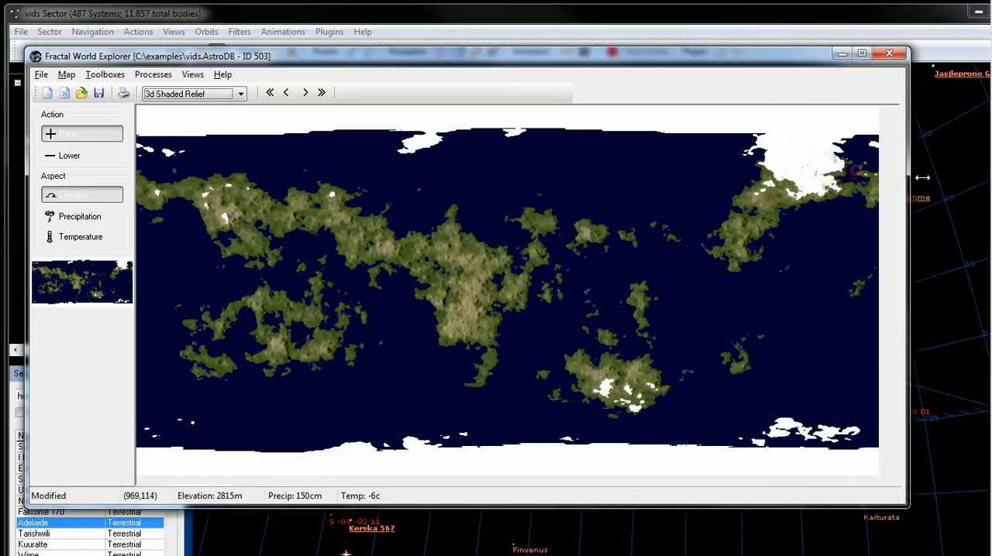
mouse_move(655, 225)
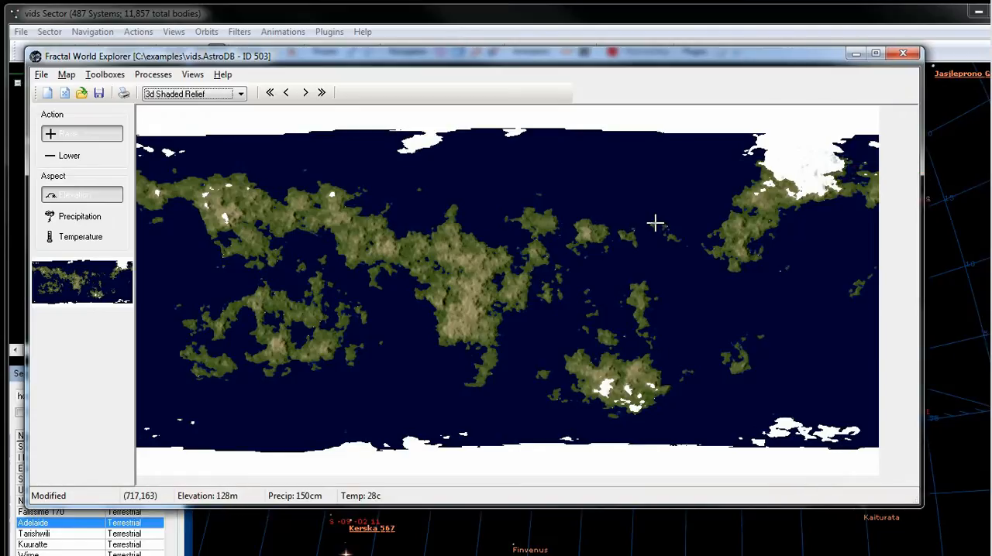
mouse_move(74, 74)
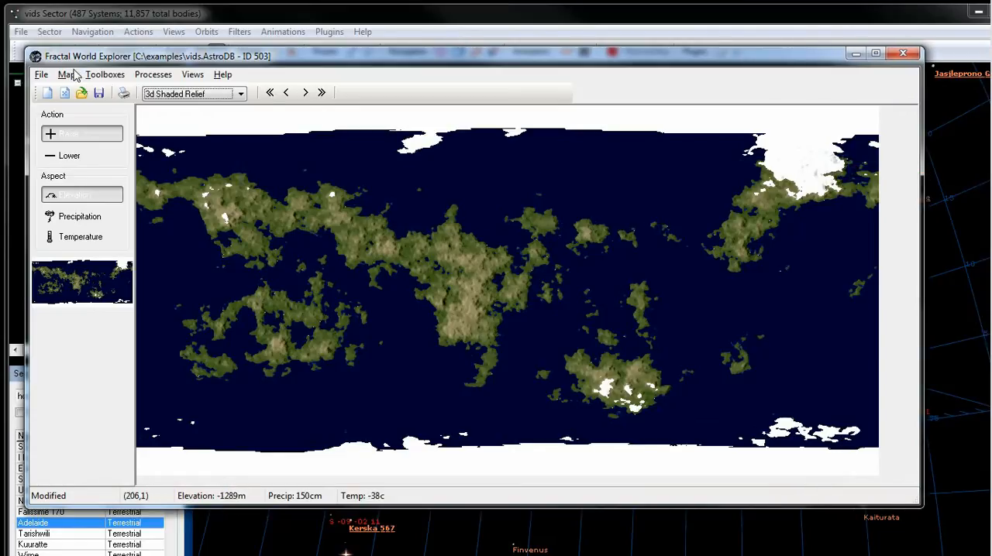
- Export the map to Fractal Mapper as C:\examples\adelaide.fmp with ice caps
left_click(41, 74)
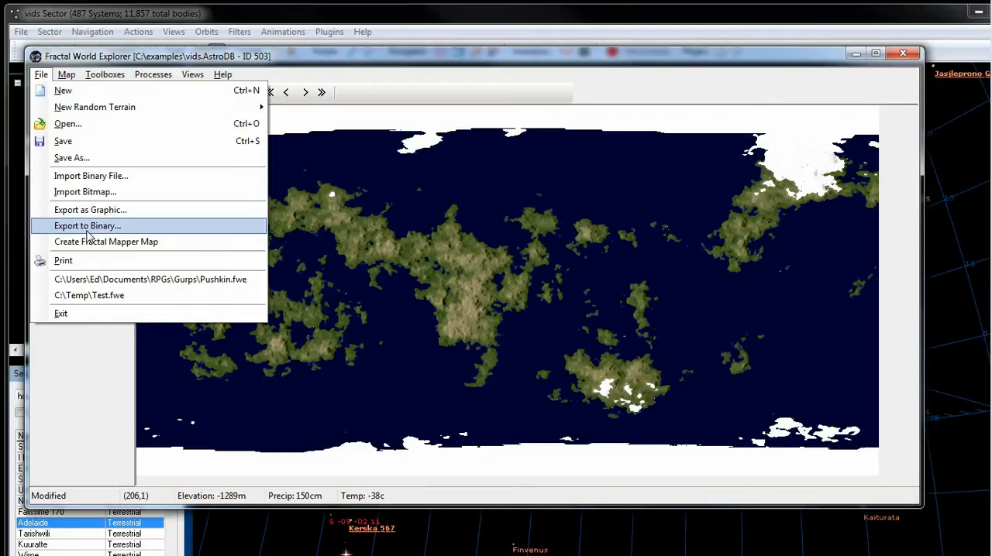
left_click(107, 241)
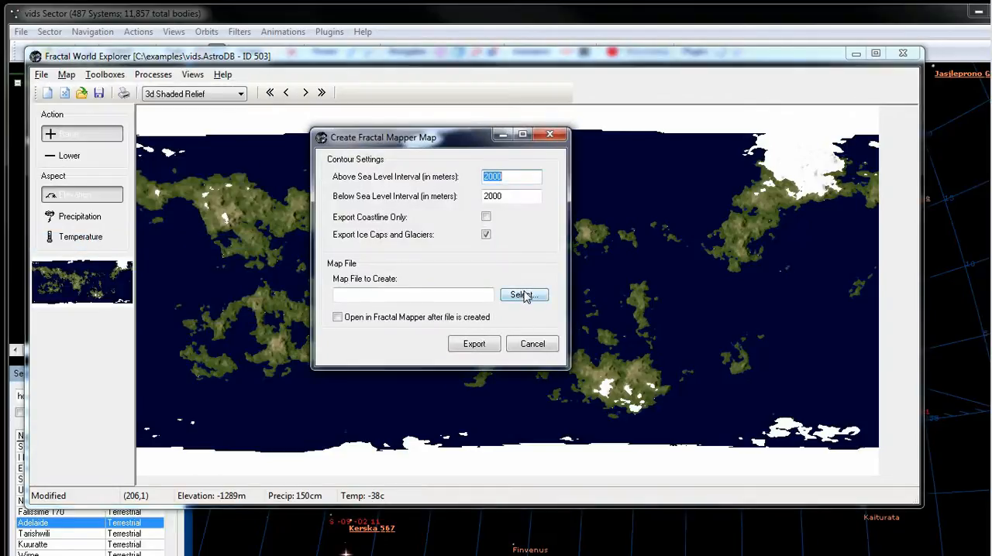
left_click(524, 294)
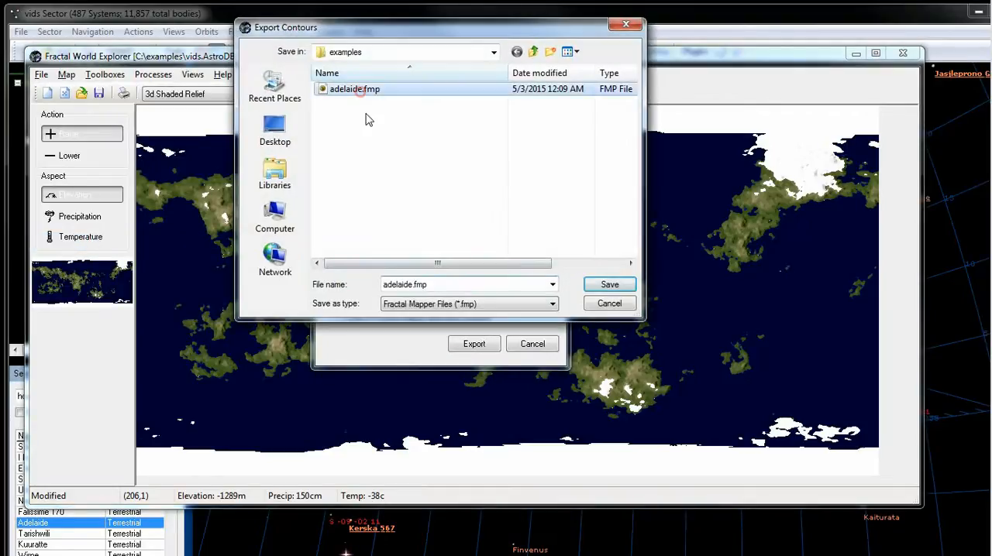
mouse_move(609, 285)
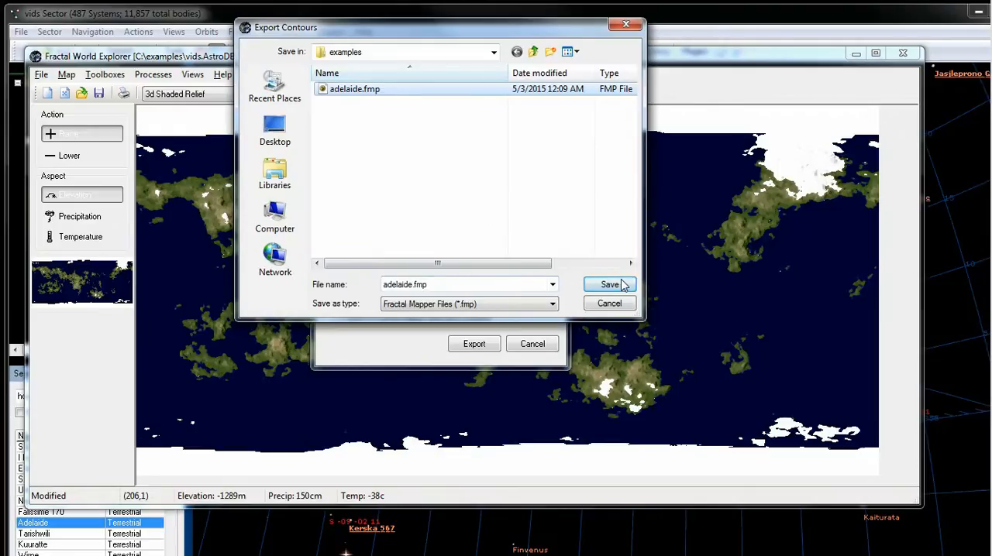
left_click(610, 284)
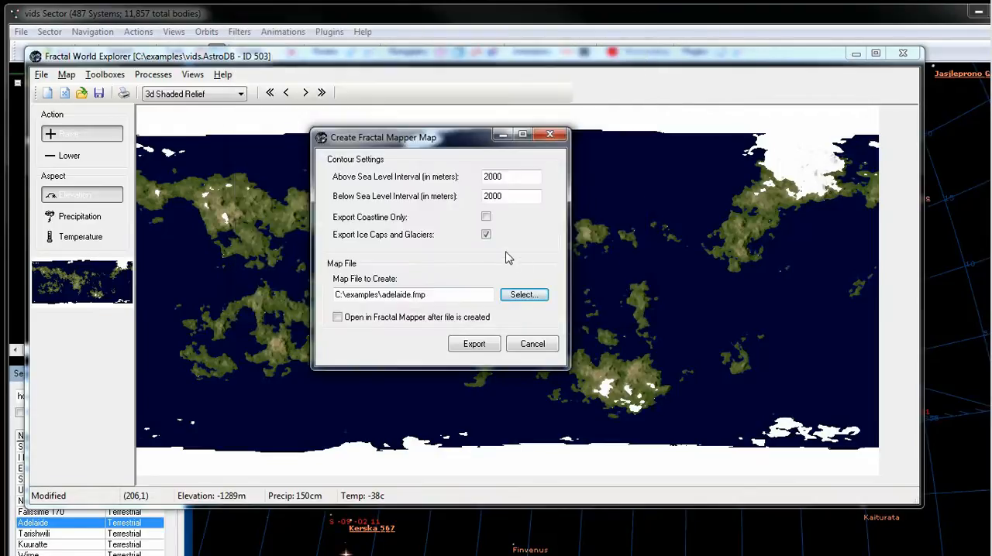
mouse_move(572, 232)
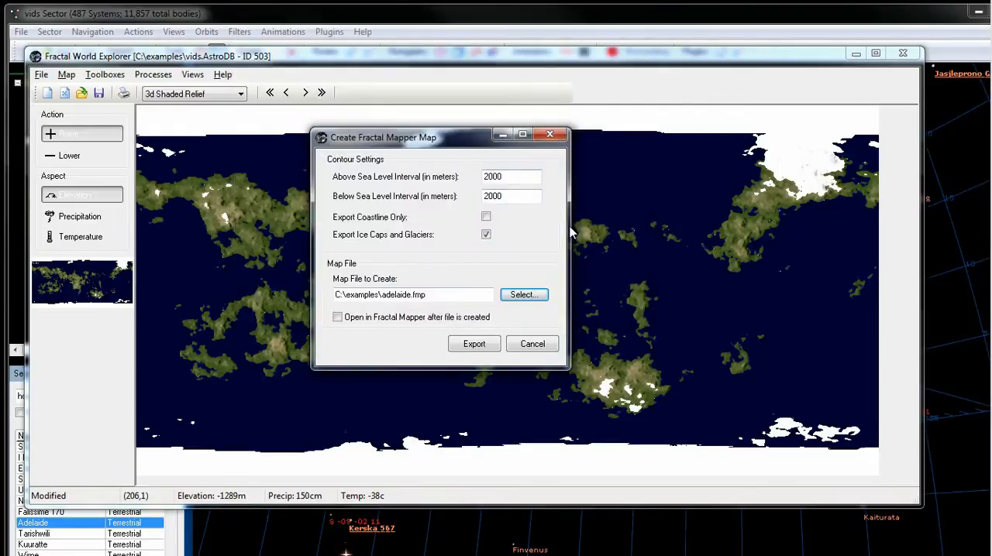
mouse_move(434, 215)
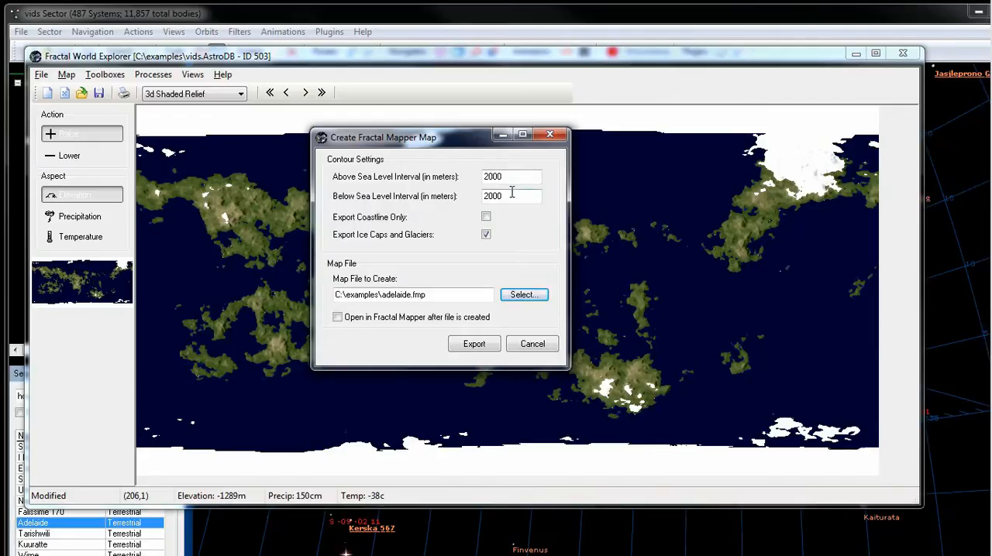
mouse_move(474, 344)
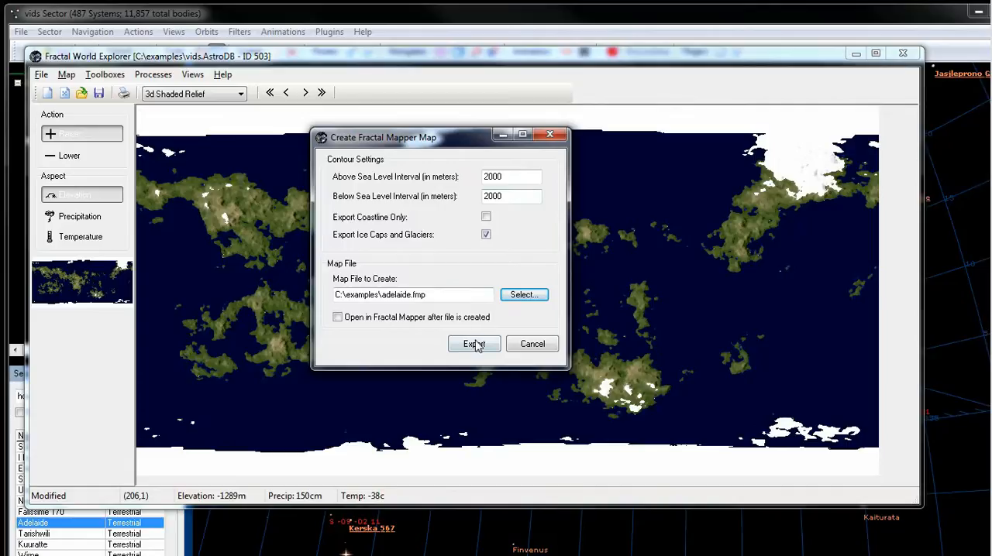
left_click(474, 344)
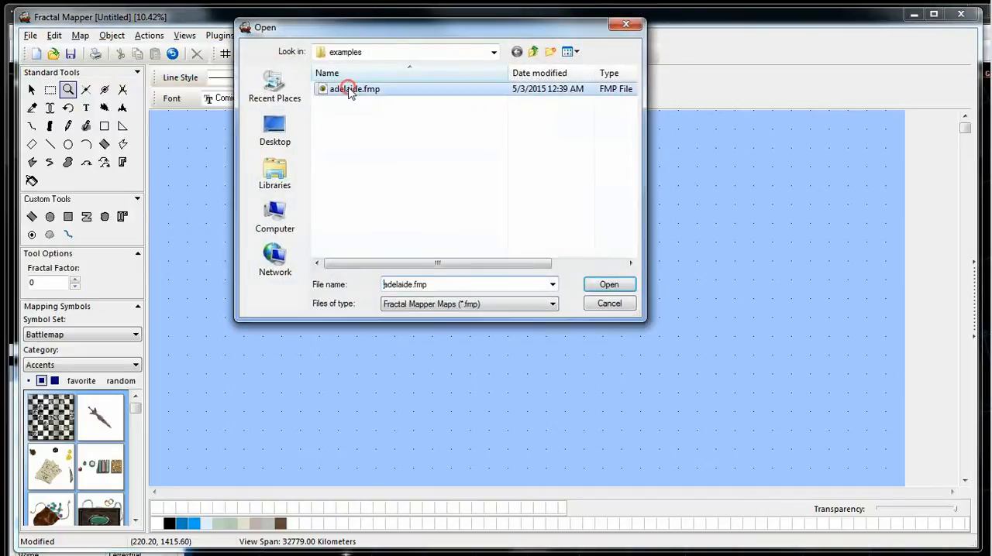
left_click(610, 285)
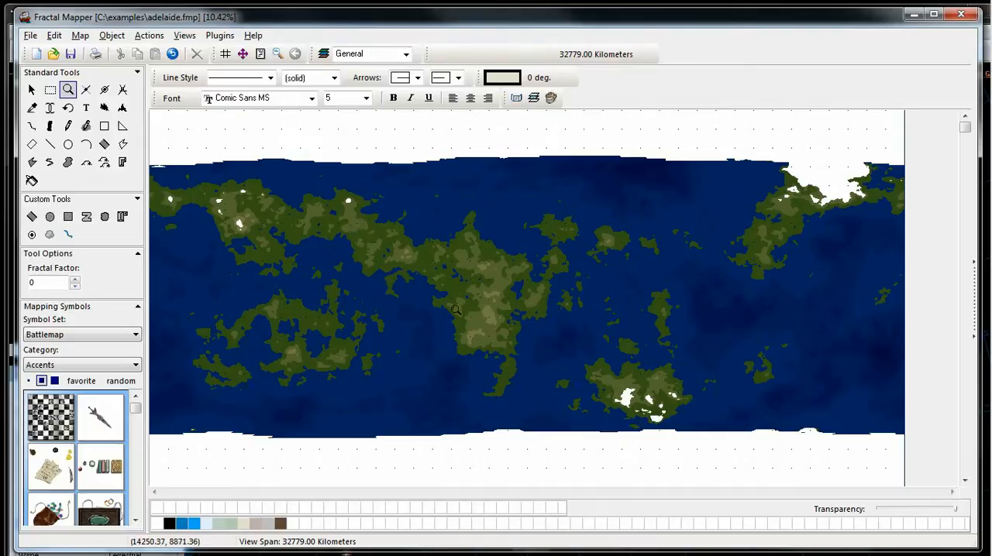
mouse_move(508, 369)
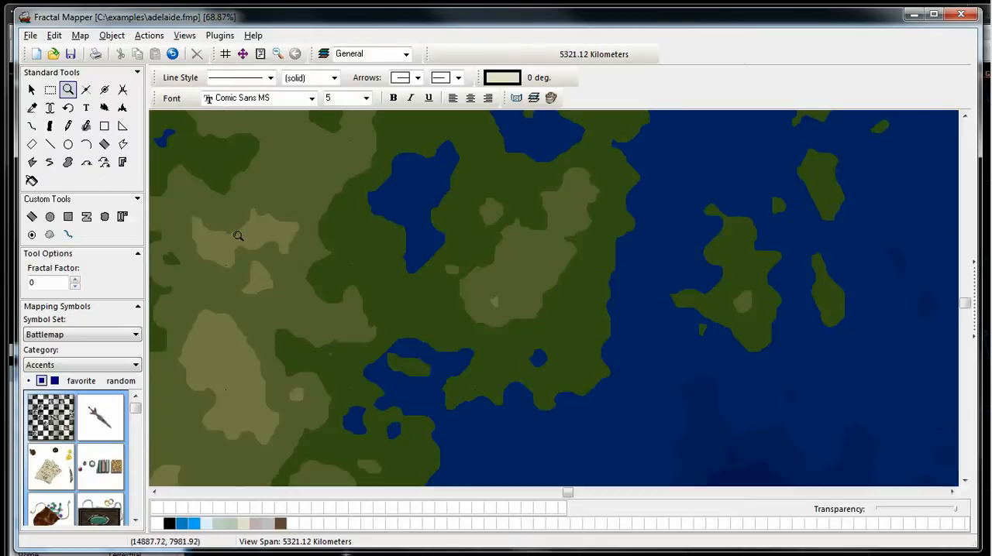
mouse_move(594, 375)
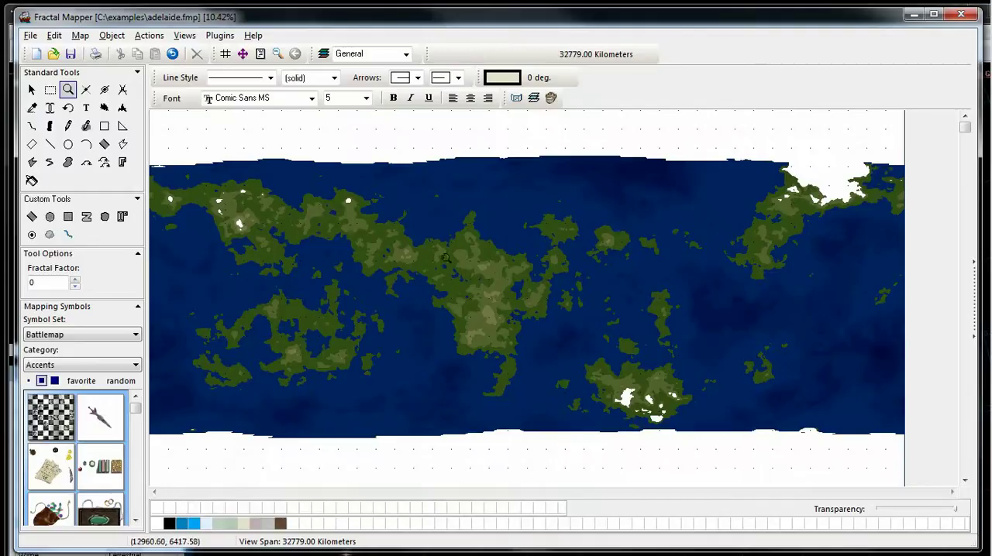
mouse_move(492, 310)
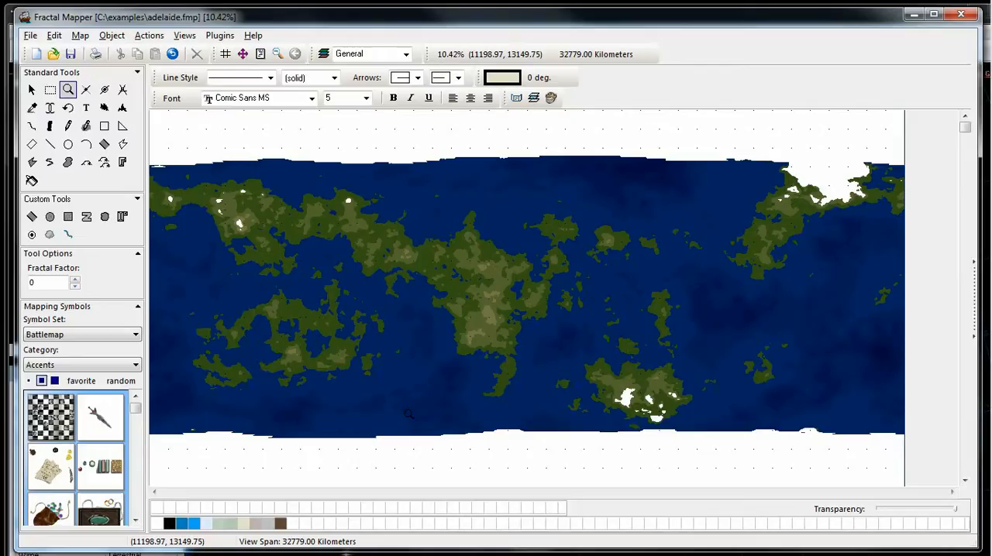
mouse_move(489, 263)
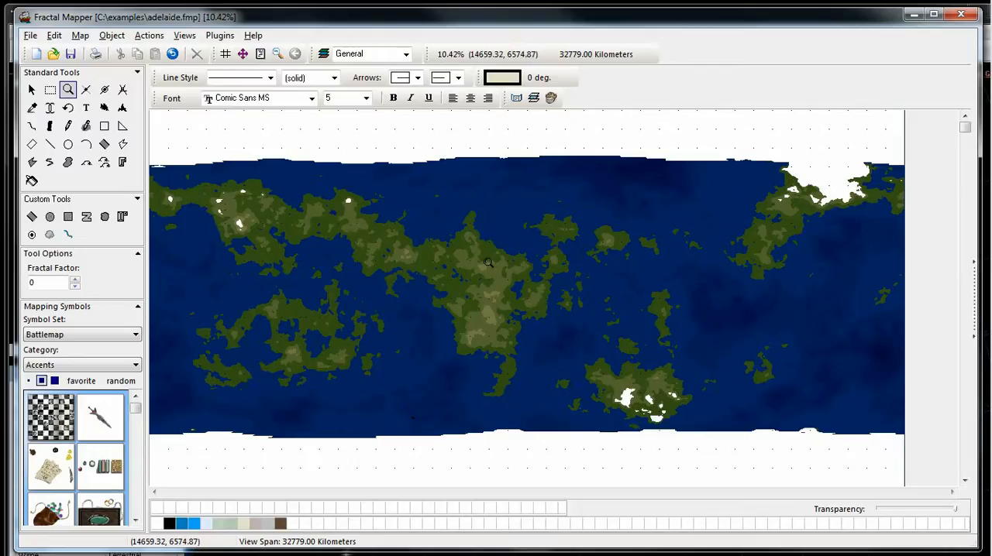
left_click(36, 53)
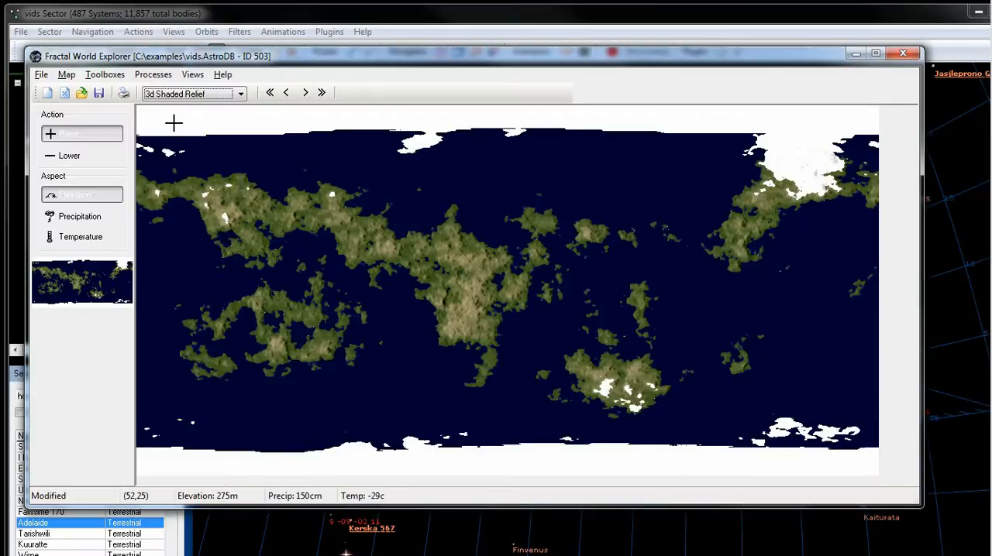
- Re-export the Fractal Mapper map with Below Sea Level Interval set to 0
left_click(41, 74)
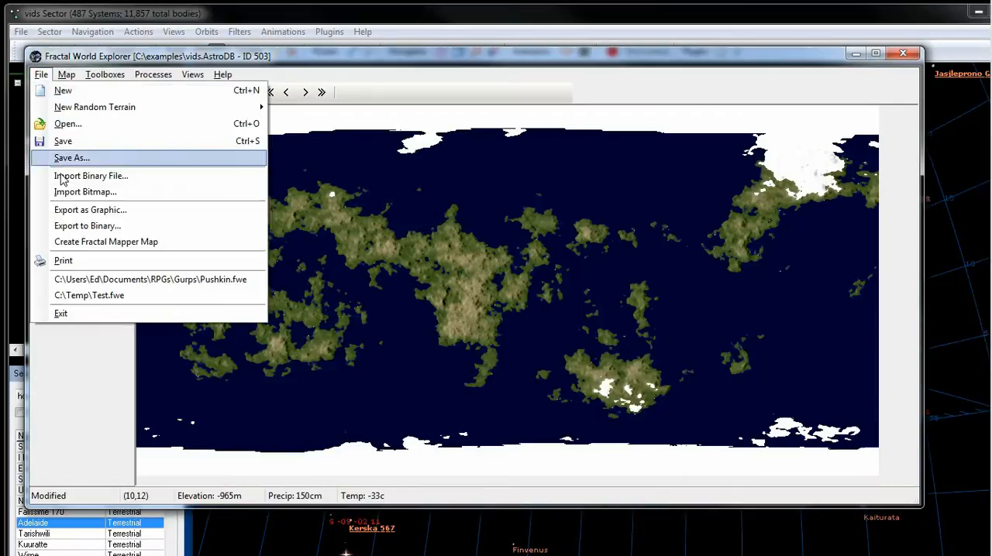
left_click(106, 242)
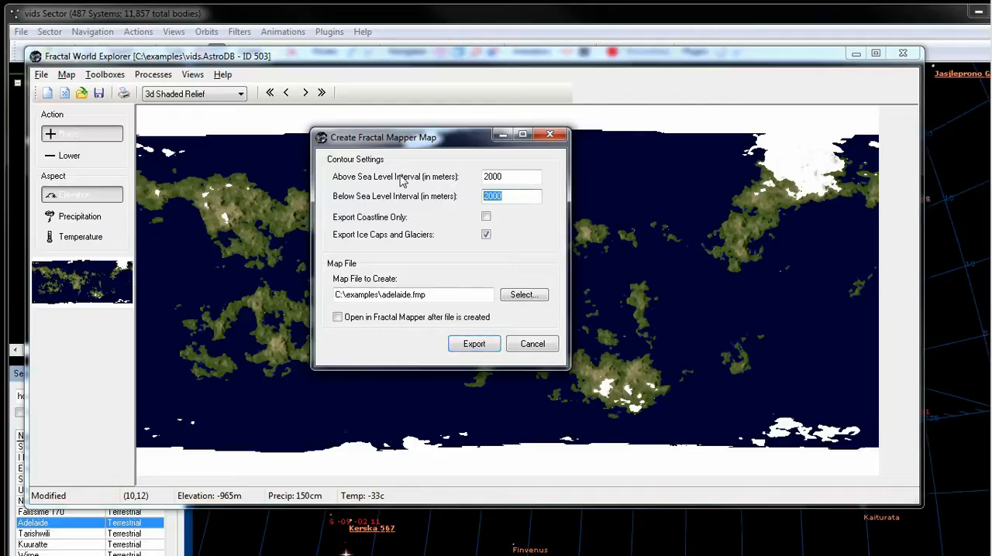
type("0")
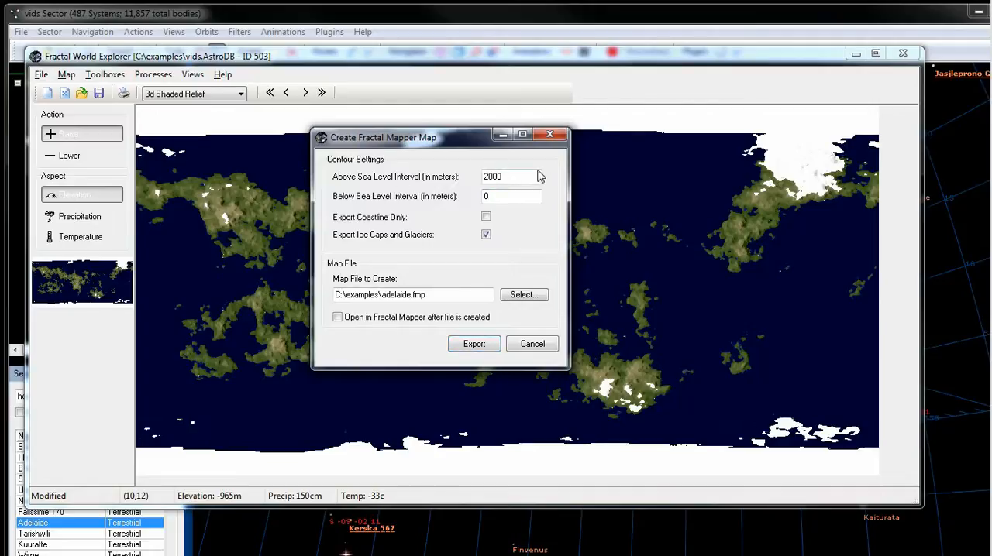
left_click(512, 176)
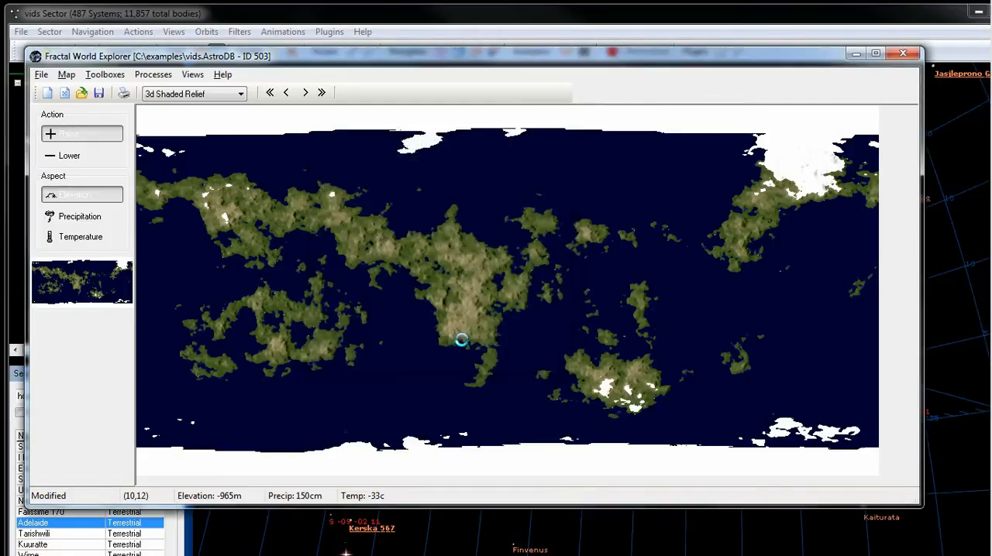
mouse_move(461, 343)
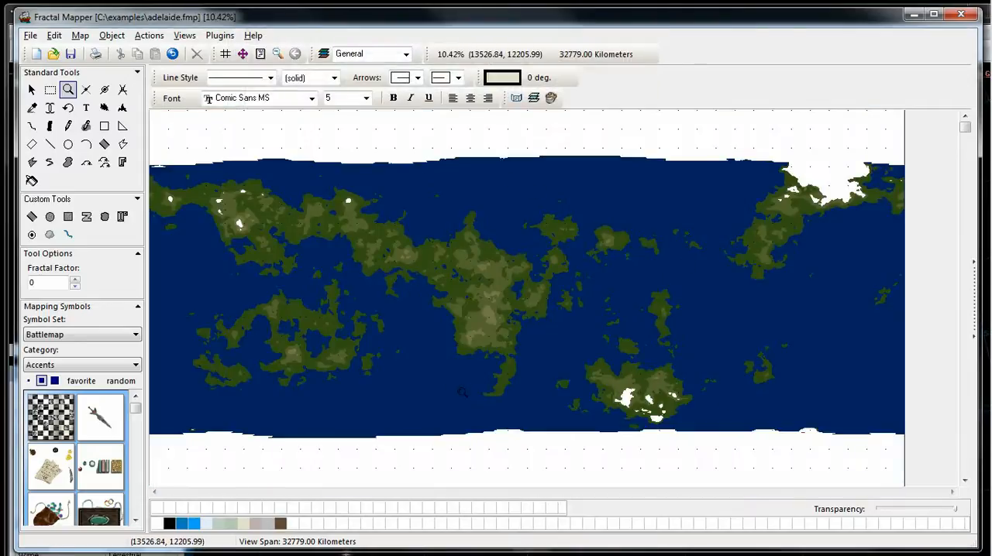
- Pick the Select tool on the re-exported adelaide.fmp map
left_click(32, 90)
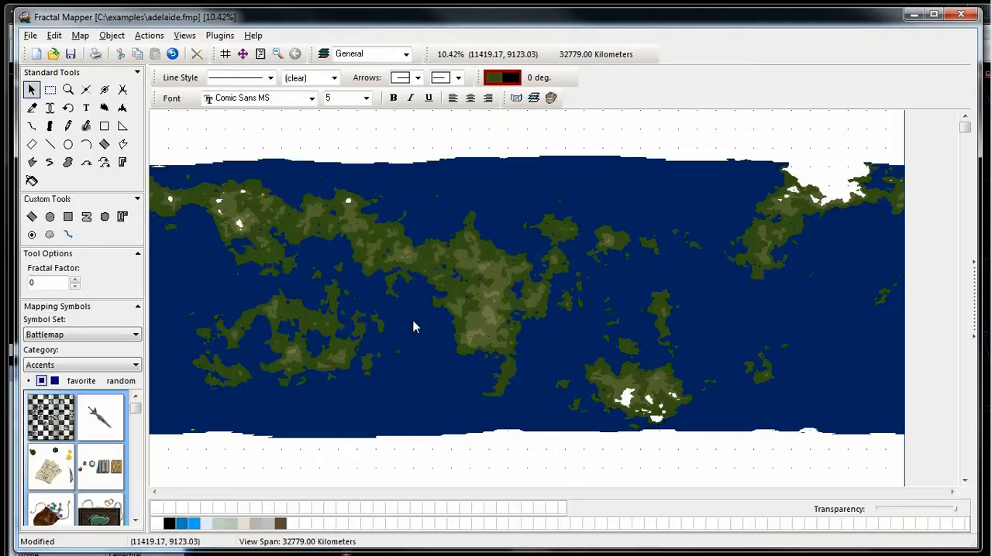
mouse_move(422, 271)
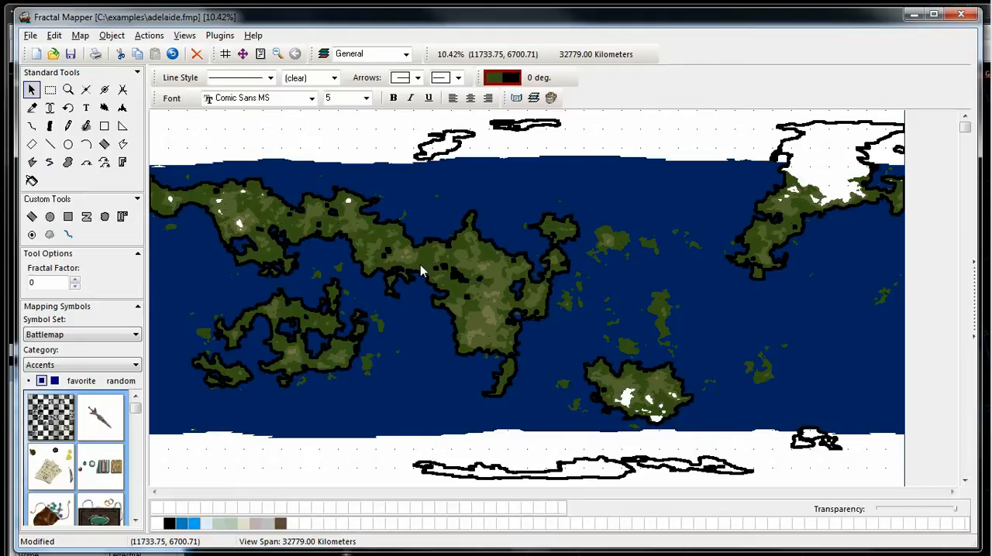
mouse_move(325, 206)
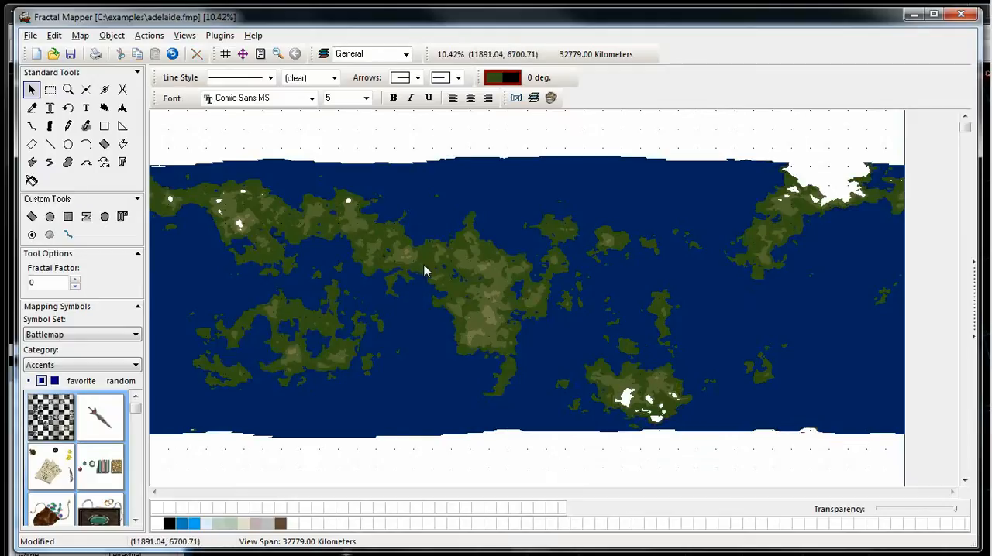
mouse_move(293, 318)
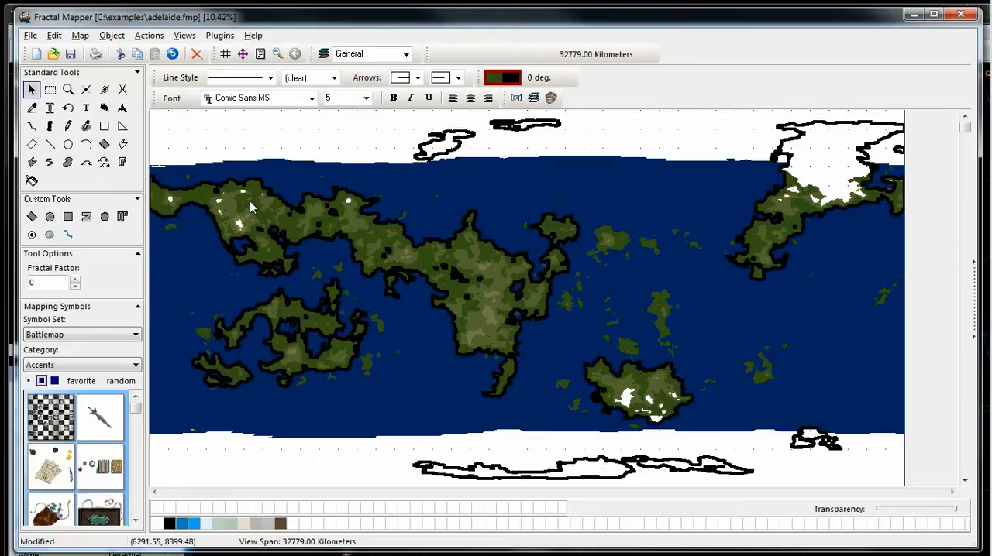
- Use Edit > Select by Example to select all shapes matching the chosen coastline
left_click(80, 35)
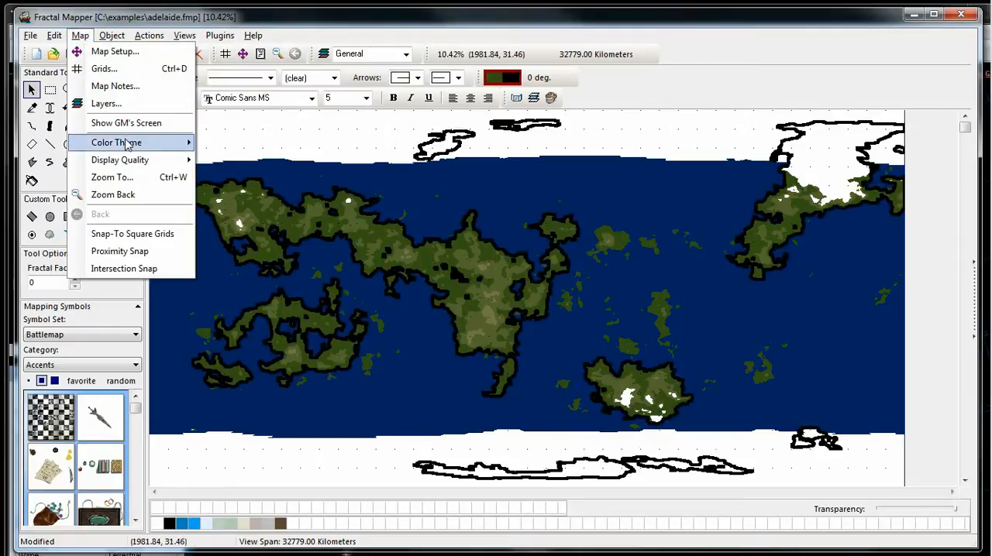
left_click(54, 35)
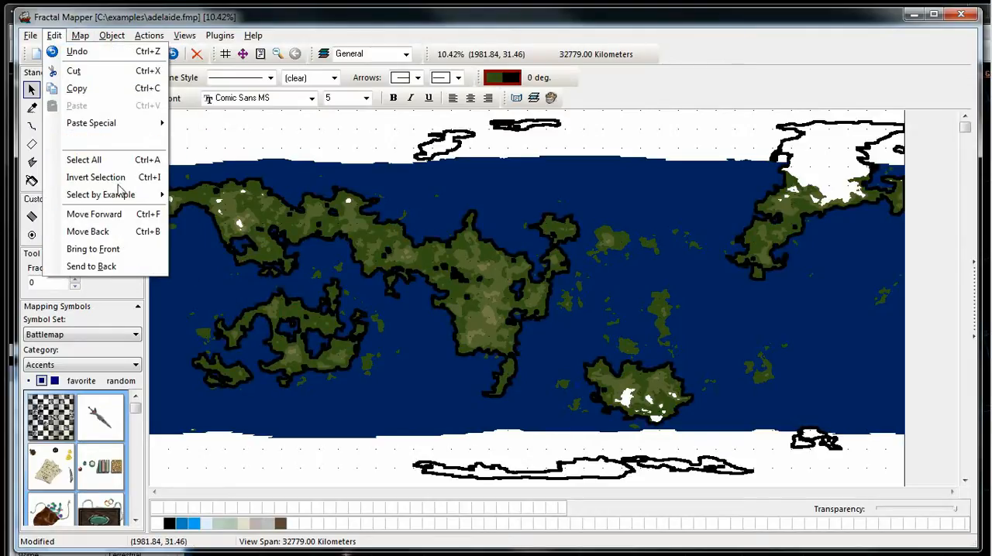
left_click(100, 194)
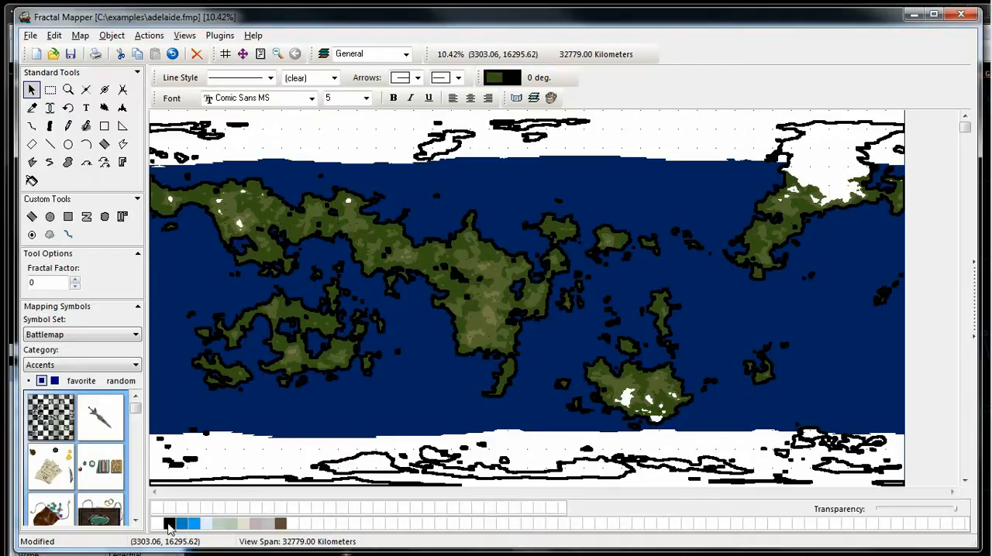
- Apply a solid line style to the selected land and ice shapes
left_click(333, 77)
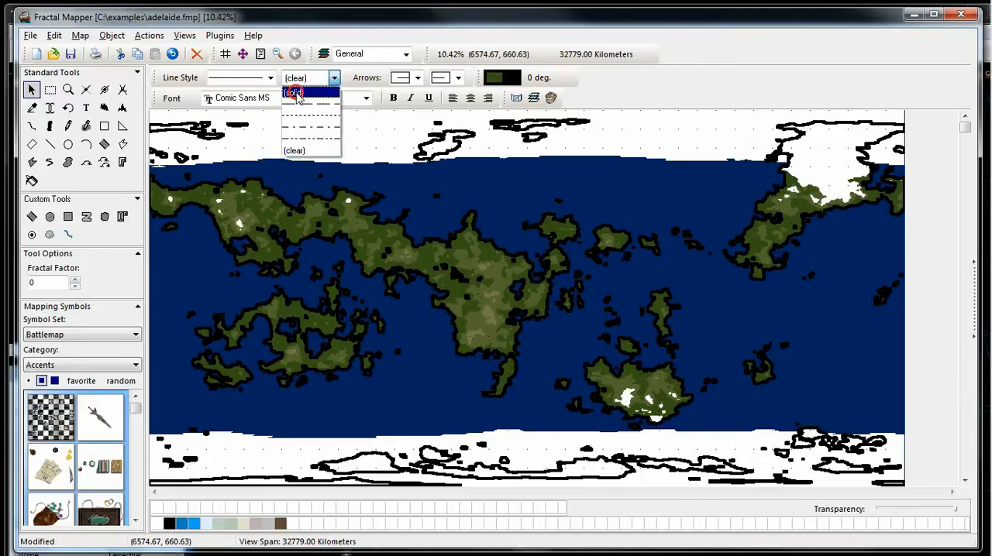
left_click(293, 92)
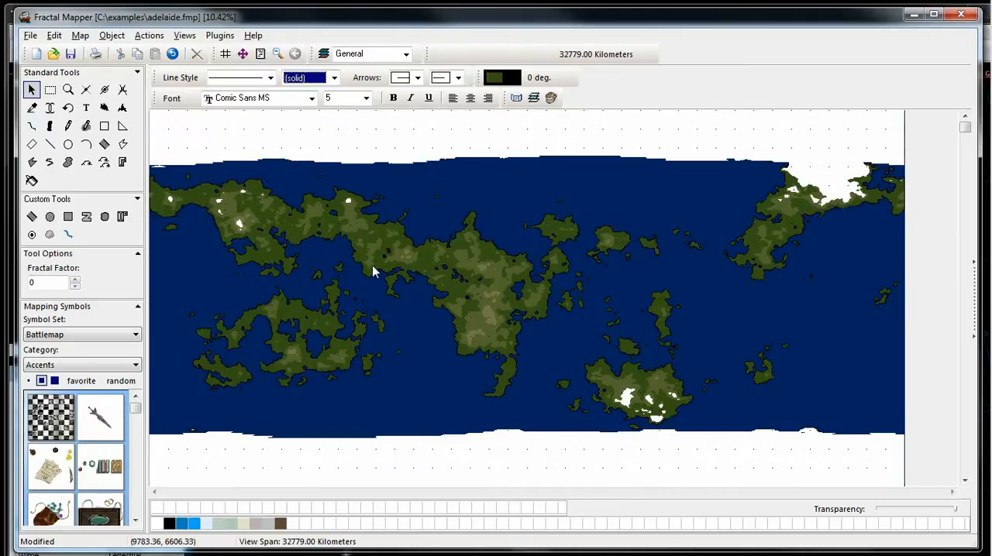
mouse_move(525, 373)
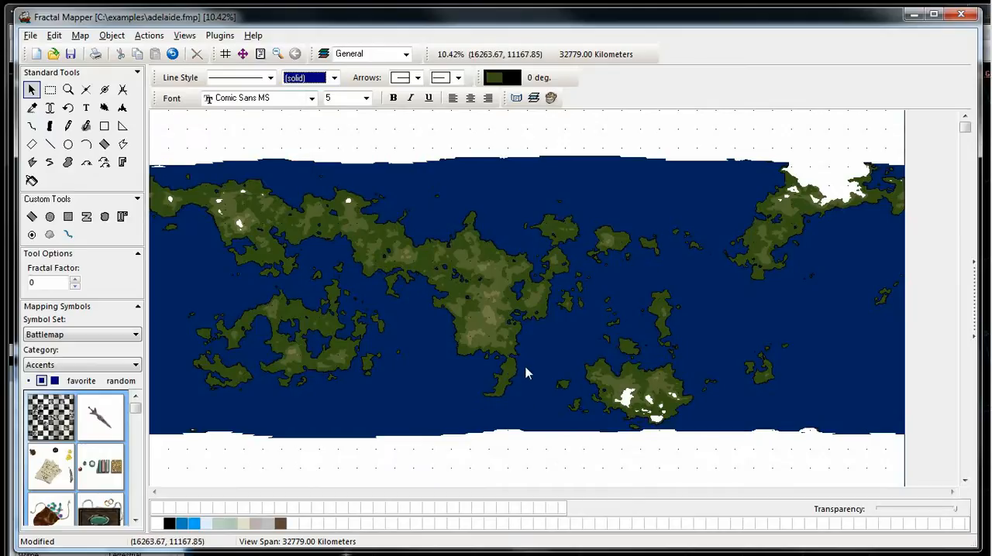
mouse_move(395, 211)
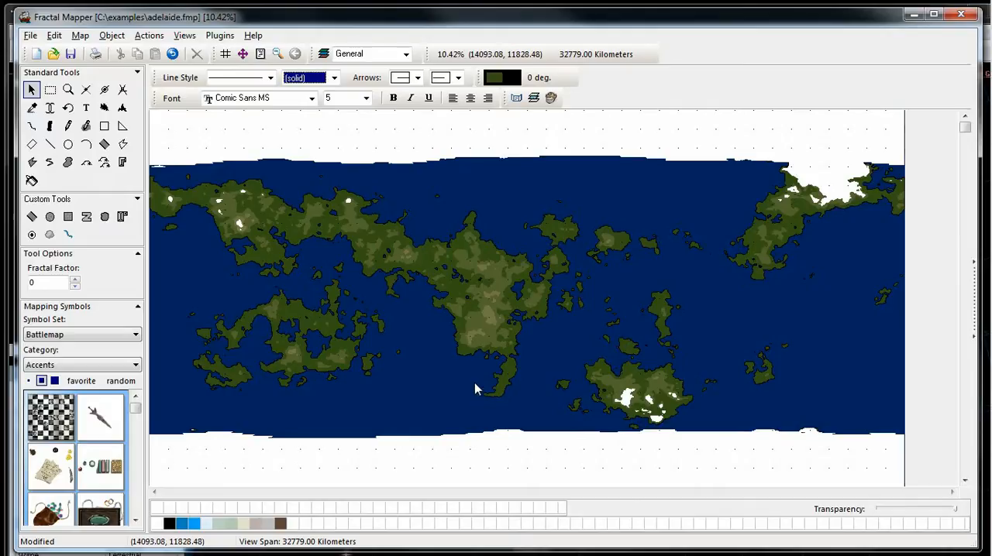
mouse_move(462, 362)
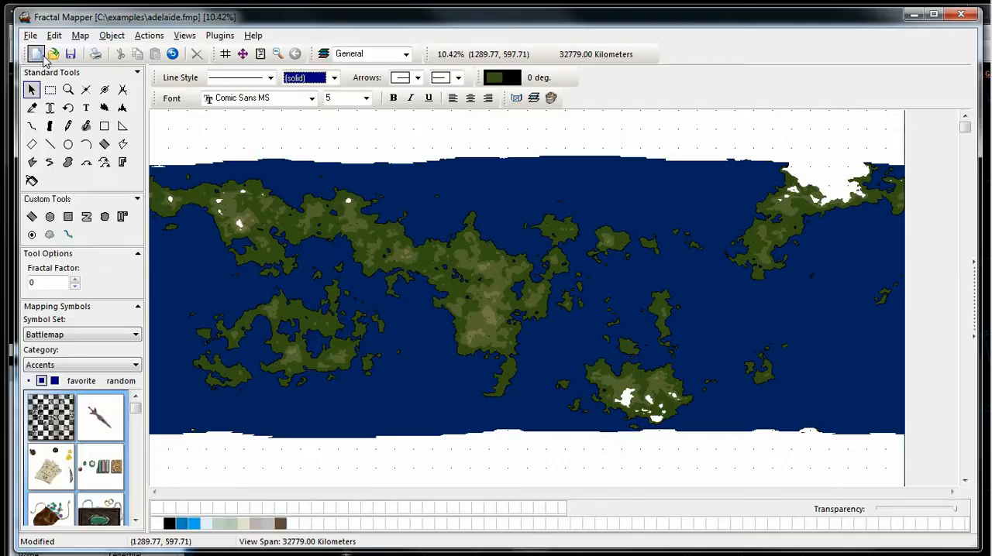
- In Fractal World Explorer, re-export adelaide.fmp with Export Coastline Only
left_click(36, 53)
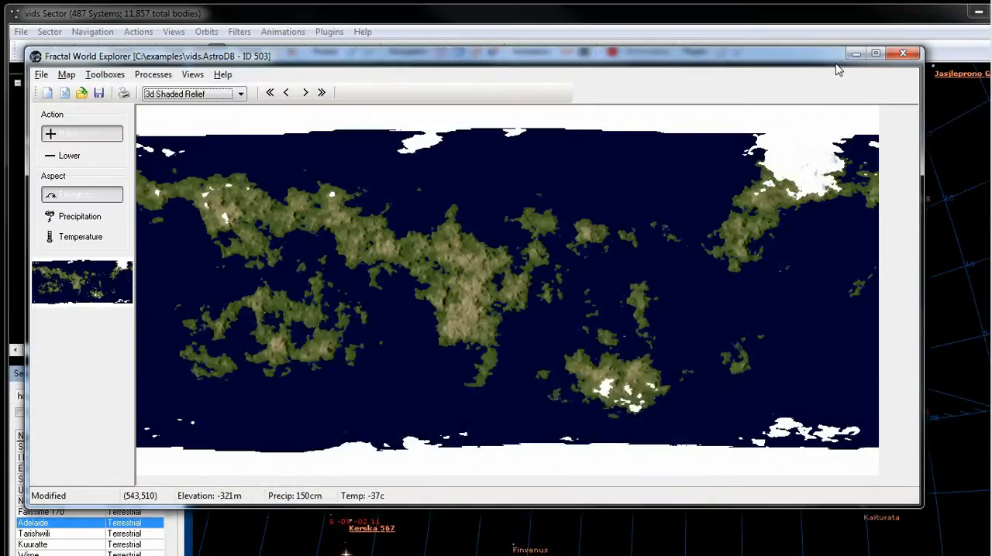
mouse_move(41, 75)
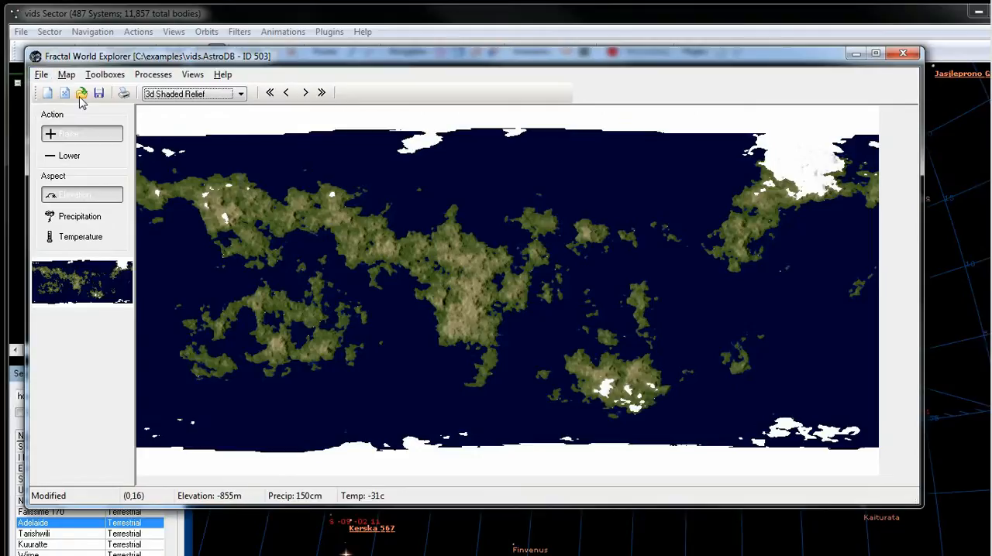
left_click(41, 74)
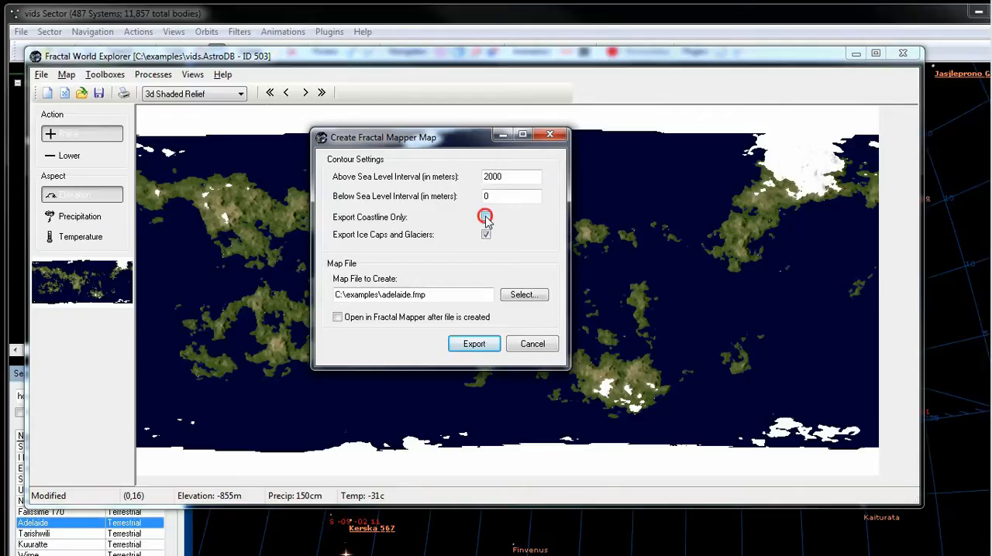
left_click(474, 344)
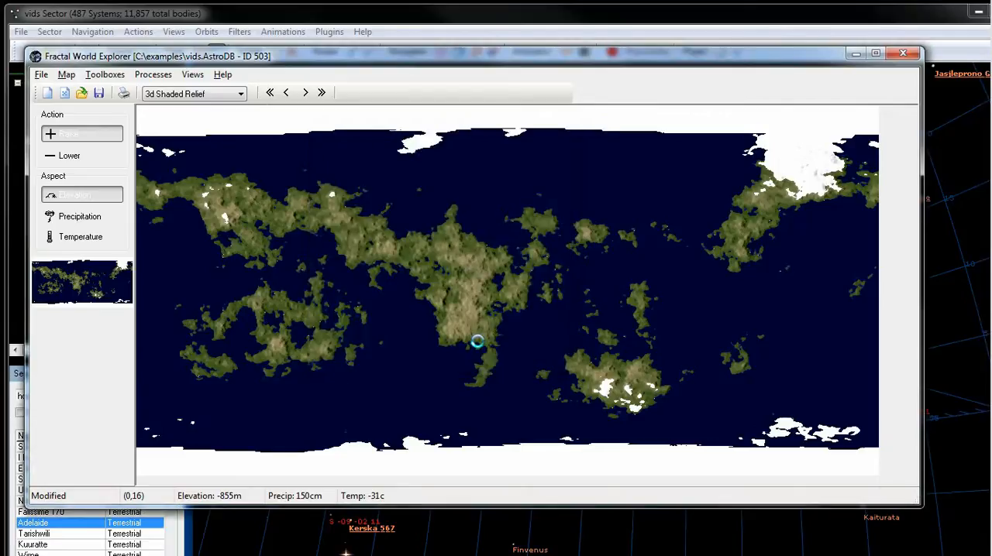
mouse_move(475, 342)
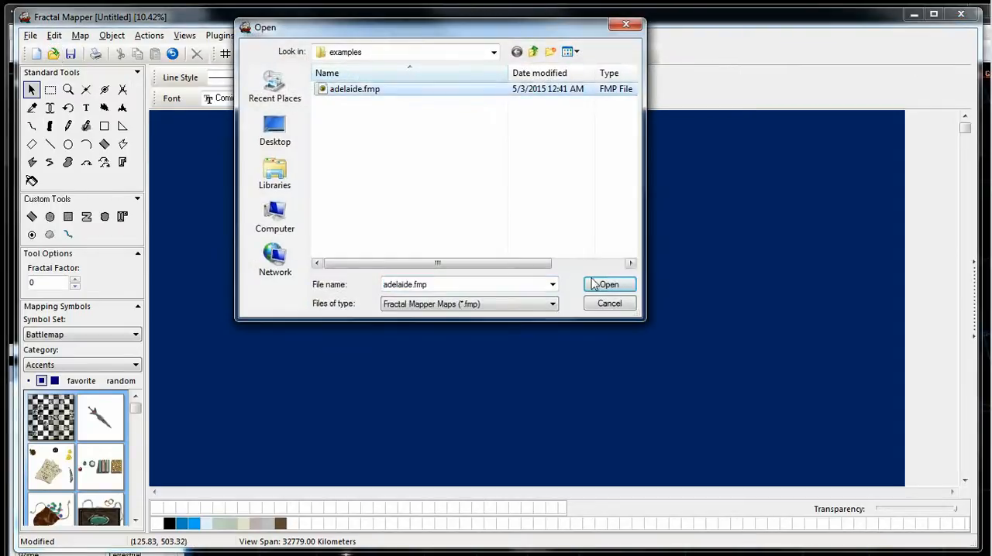
- Open the coastline-only adelaide.fmp in Fractal Mapper
left_click(609, 285)
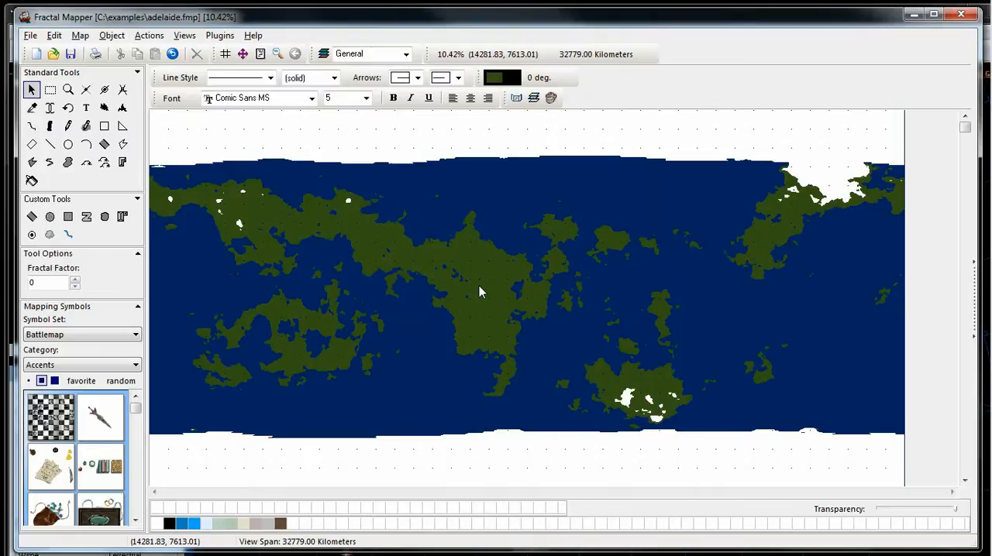
mouse_move(243, 189)
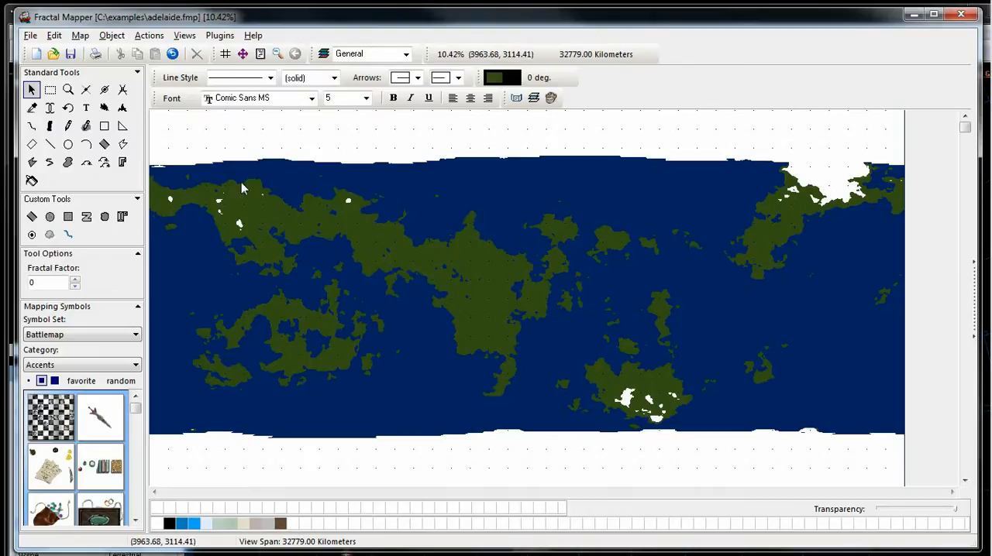
mouse_move(193, 71)
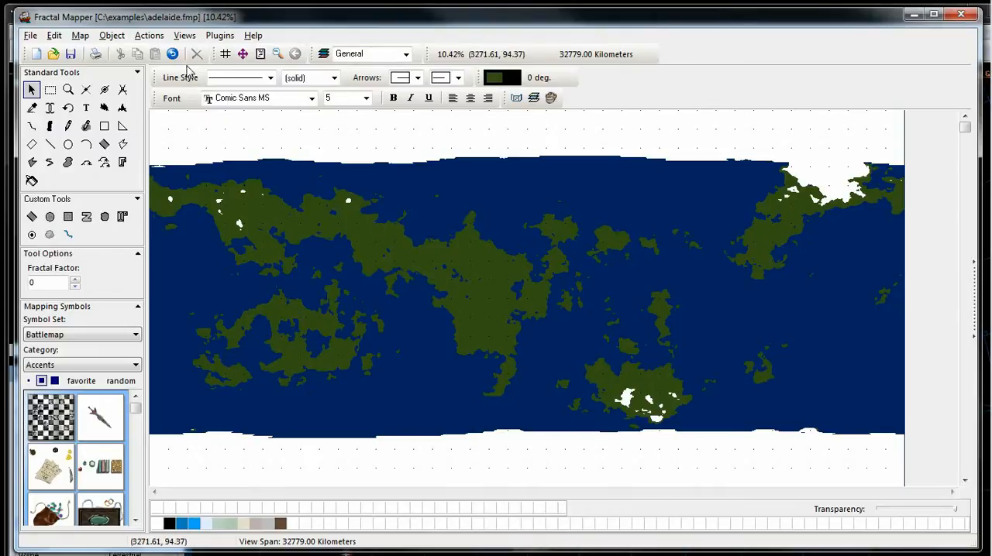
- Set the Map Setup background colour to light blue for the ocean
left_click(80, 35)
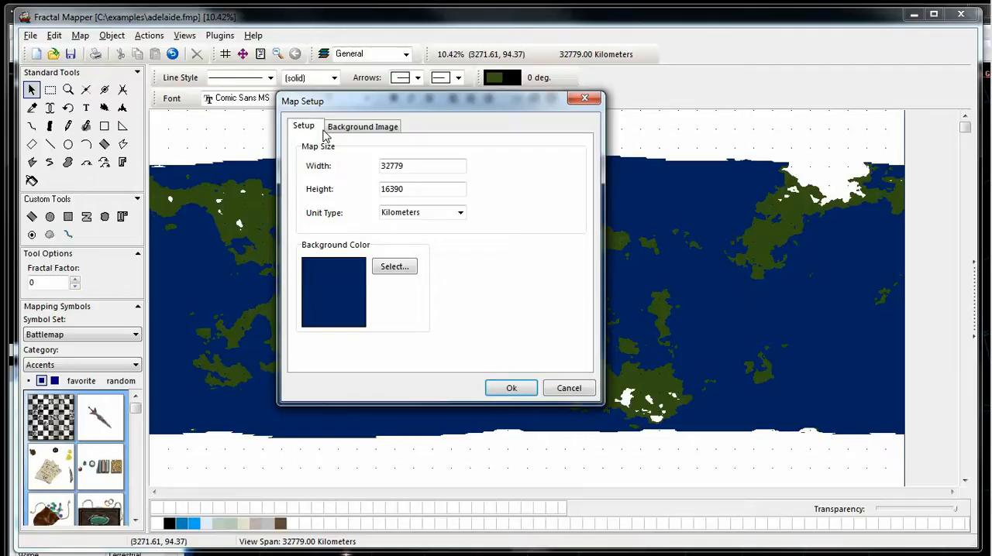
left_click(395, 266)
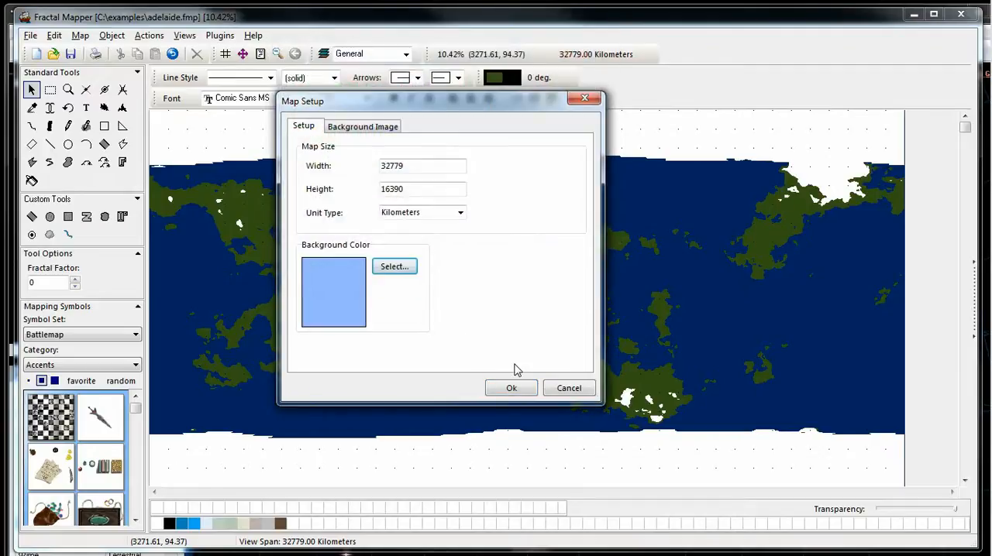
left_click(511, 387)
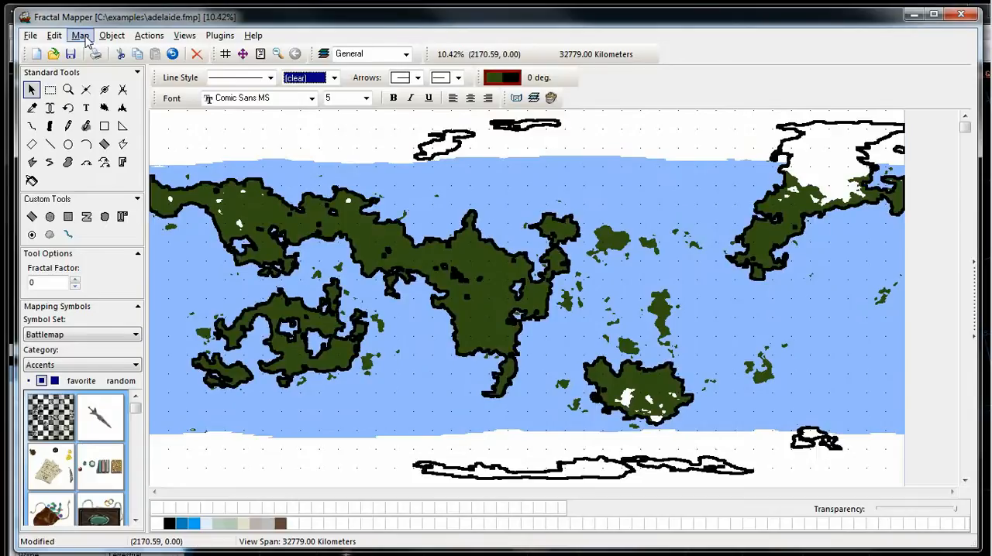
- Select all land shapes and fill them with tan instead of green
left_click(53, 35)
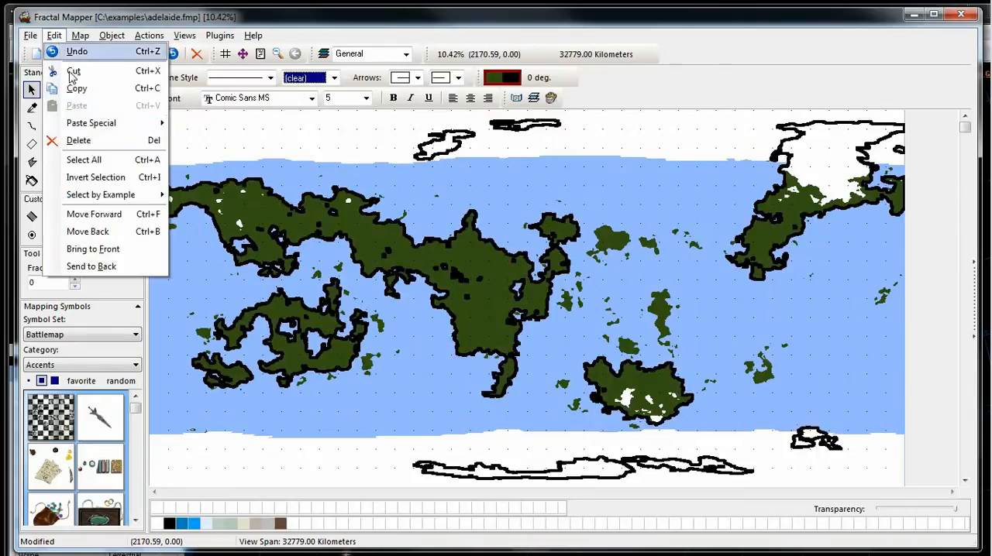
left_click(100, 195)
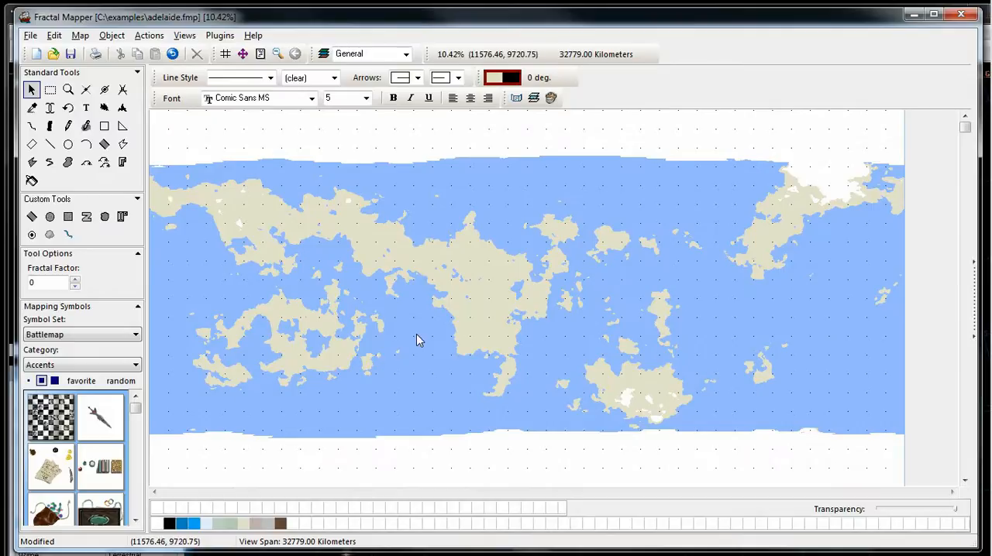
left_click(96, 53)
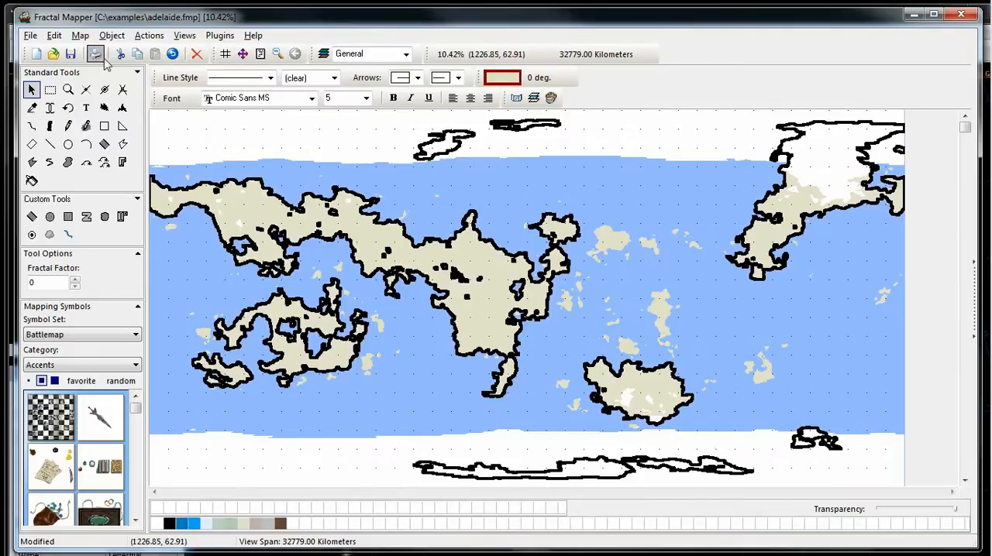
- Select all land polygons and set their line style to solid black
left_click(54, 35)
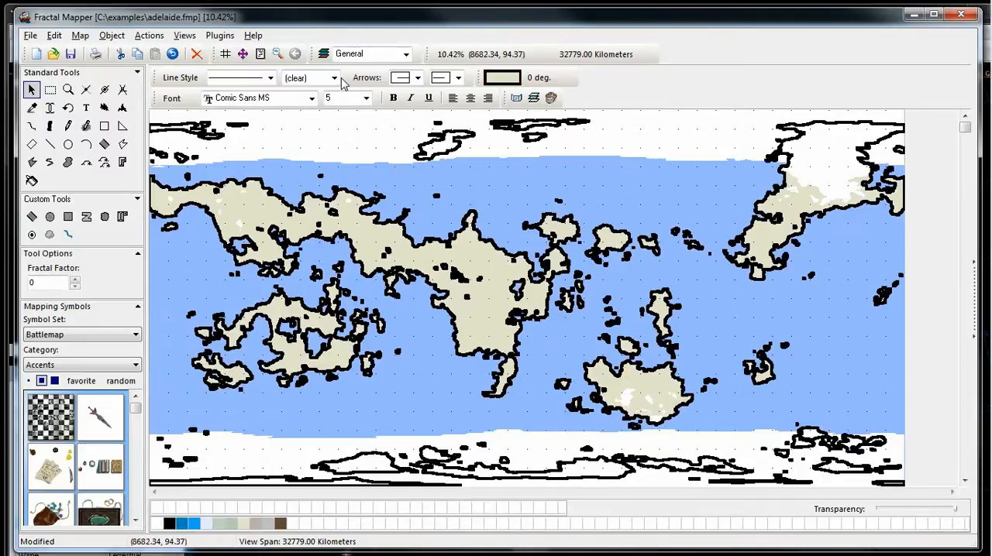
left_click(306, 77)
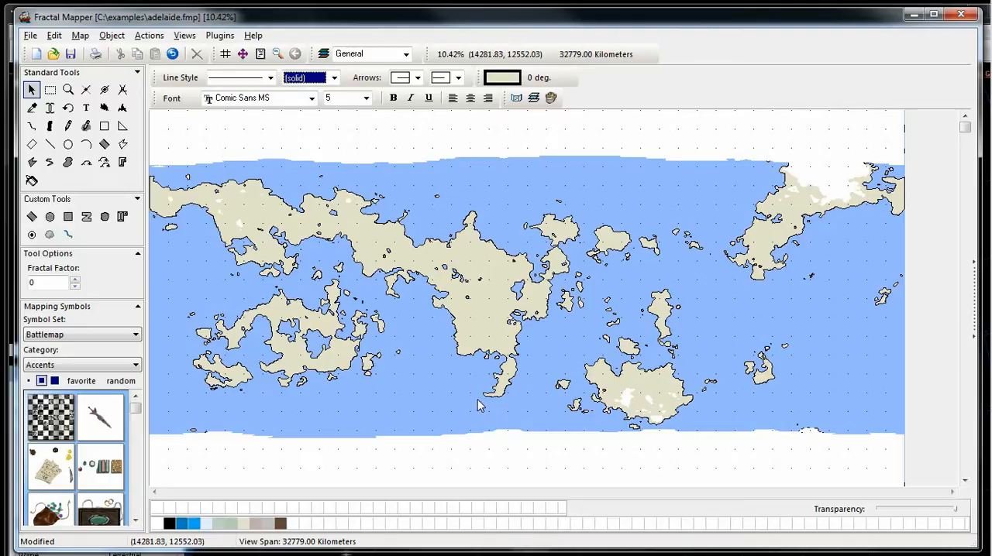
mouse_move(448, 405)
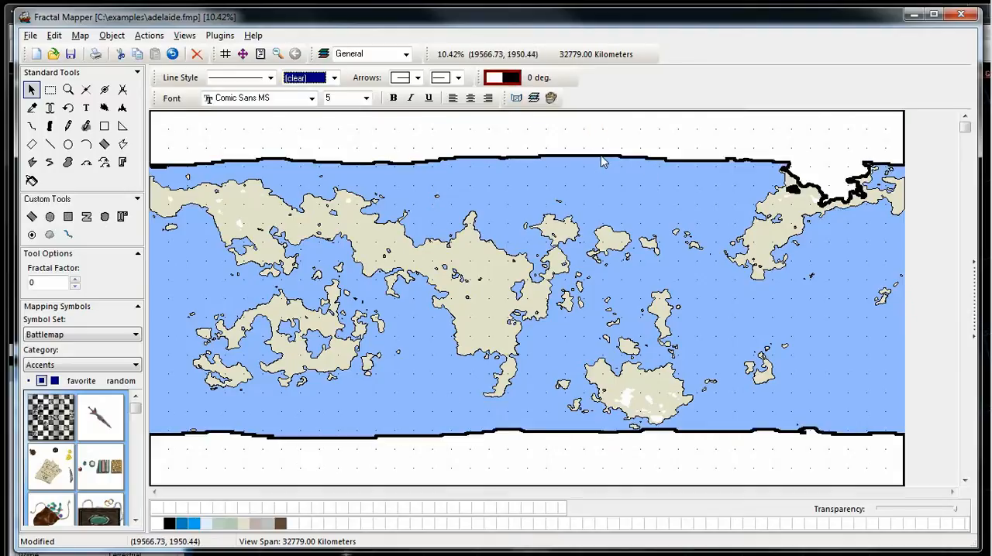
- Set the ice cap shapes' transparency to about halfway
left_click(54, 35)
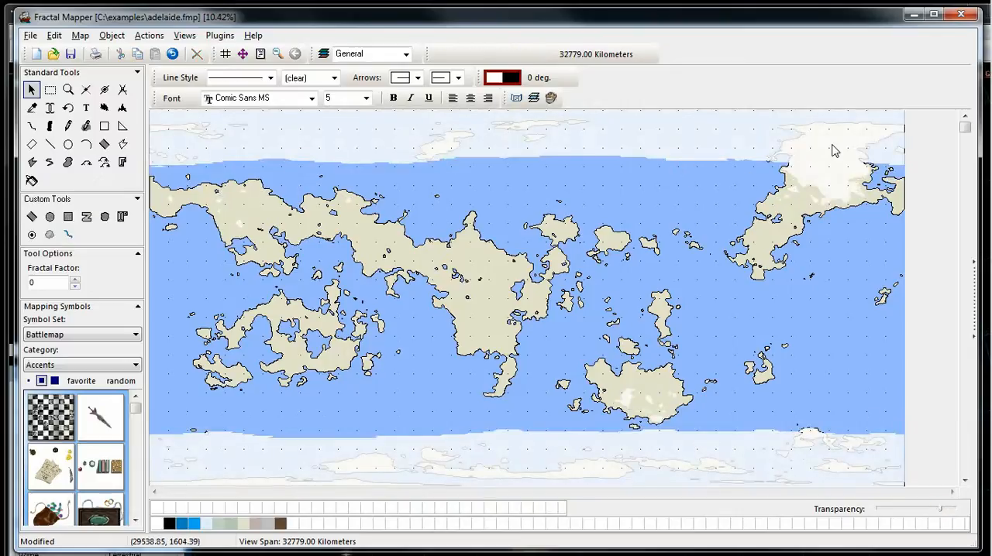
mouse_move(376, 440)
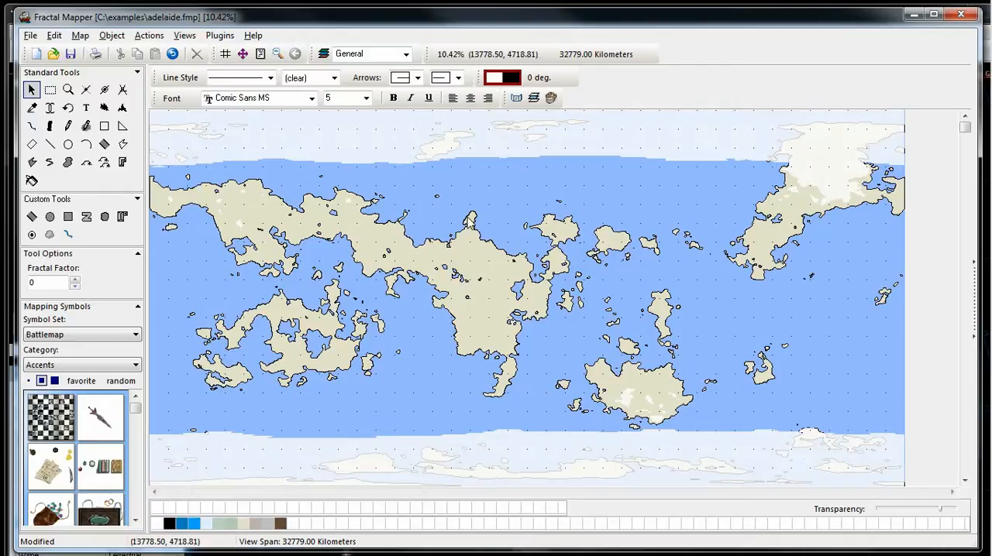
mouse_move(510, 194)
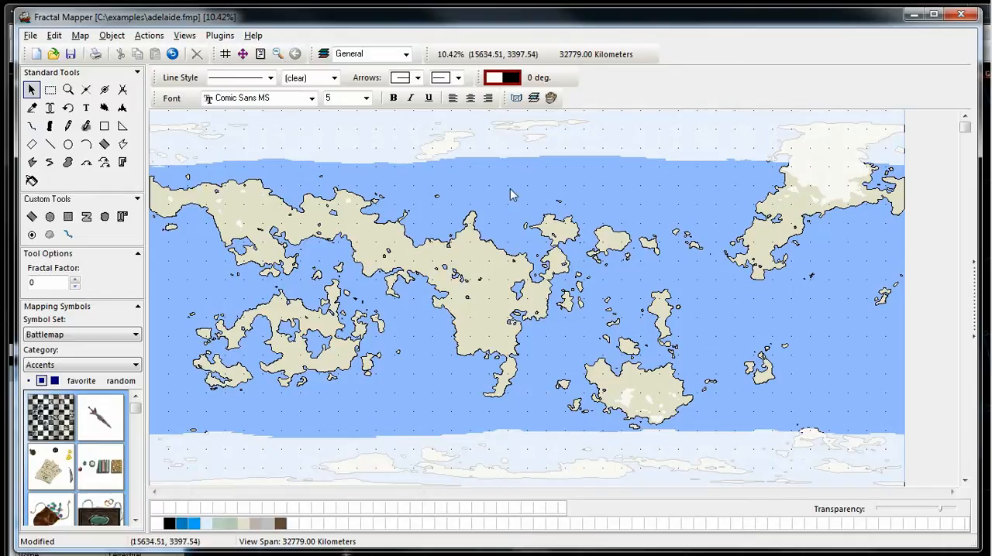